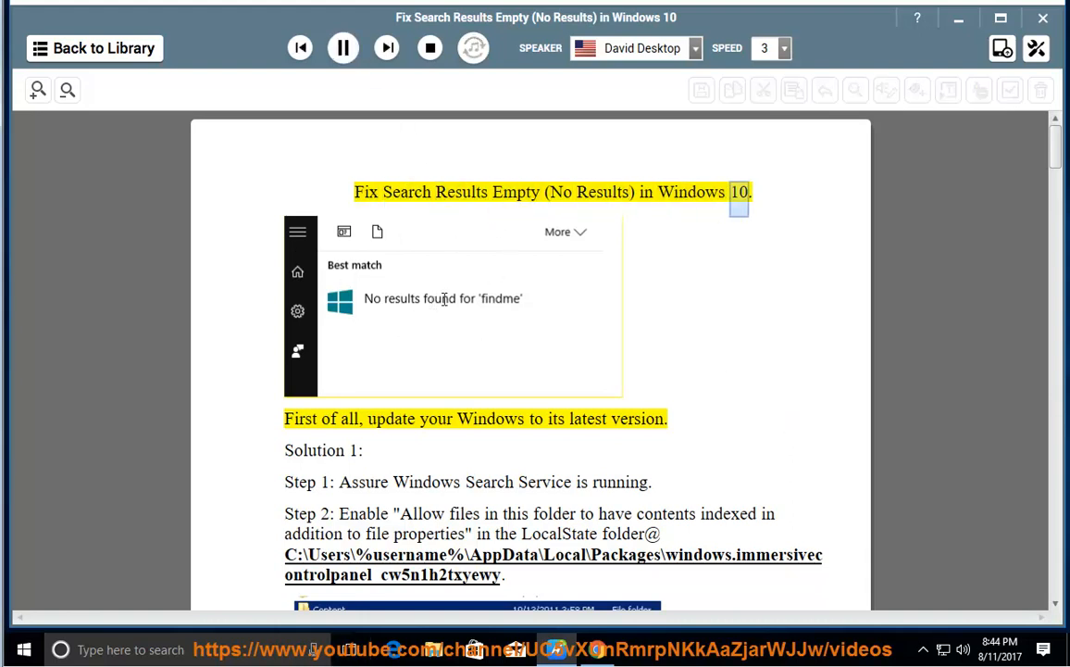
# Read the search fix document aloud from the title, pausing partway through Step 1.
pyautogui.doubleClick(491, 419)
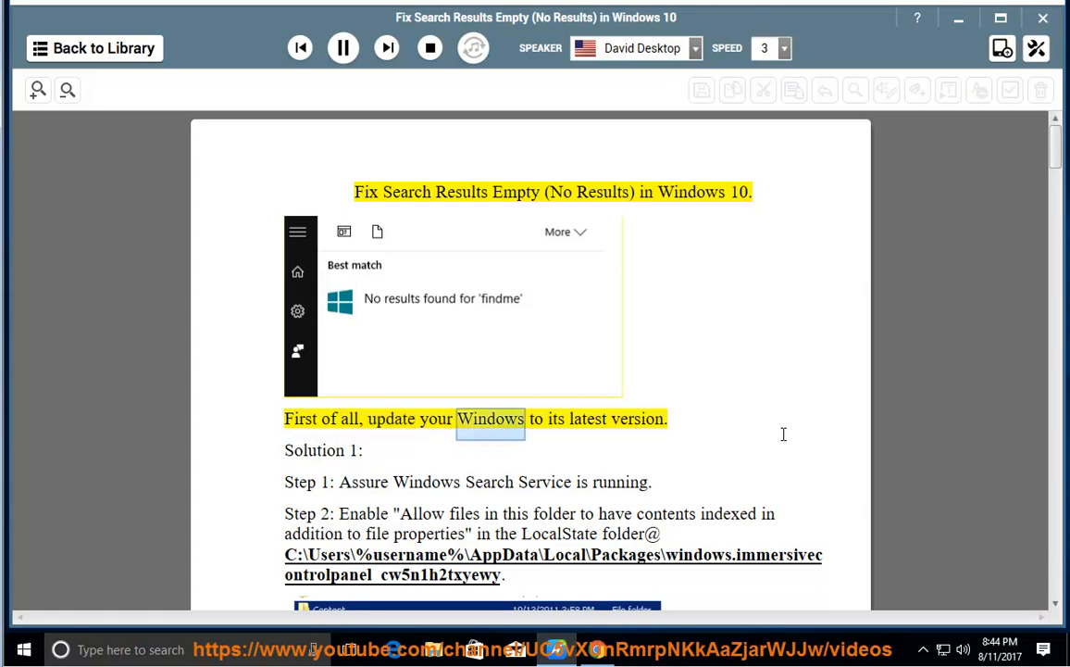
pyautogui.click(342, 47)
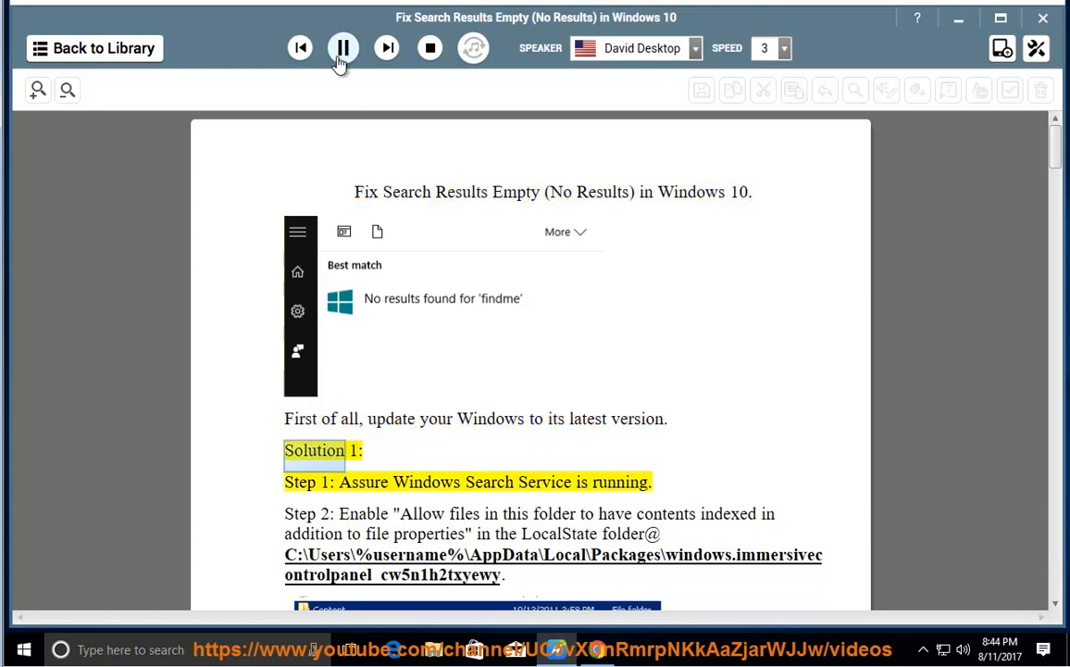
pyautogui.click(342, 47)
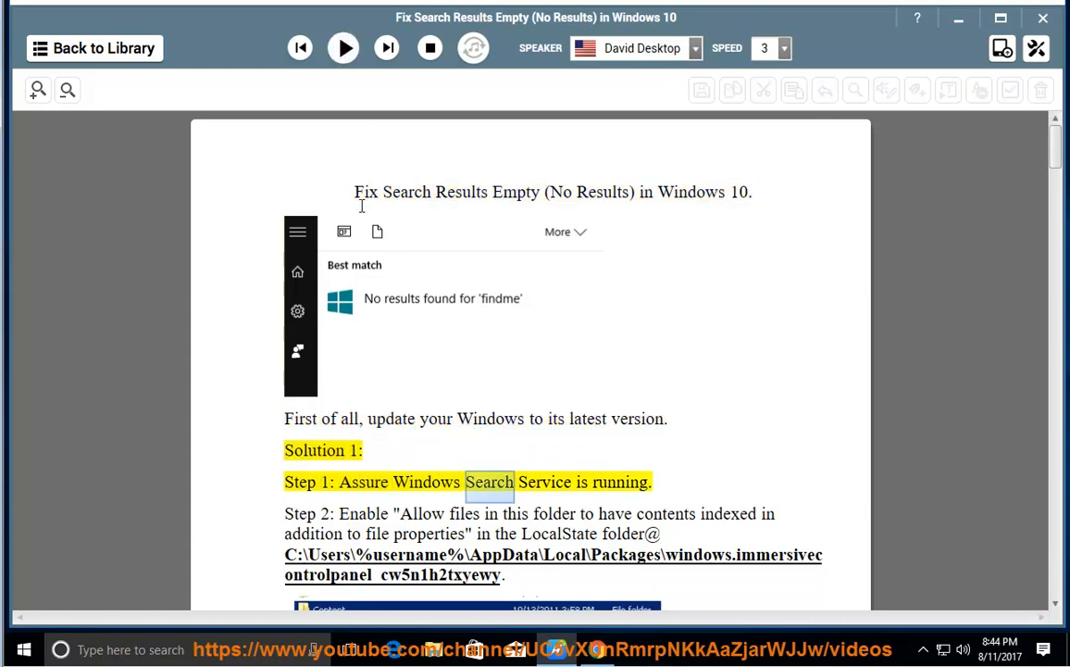
# View the Windows Update page under Settings' Update & security, then return to NaturalReader.
pyautogui.click(24, 648)
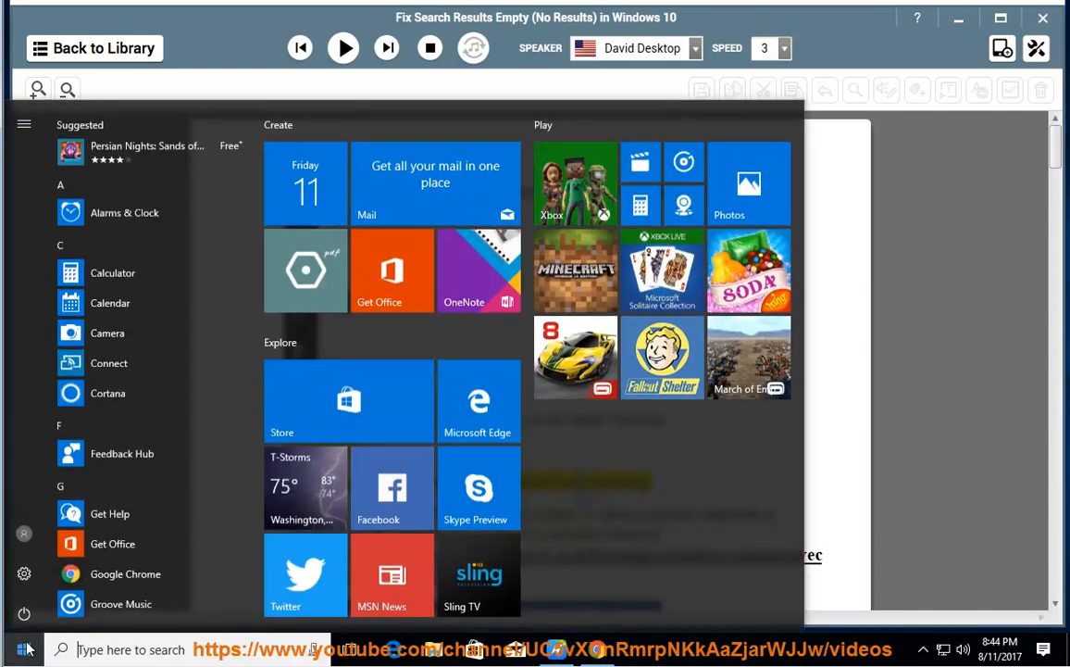
pyautogui.click(23, 574)
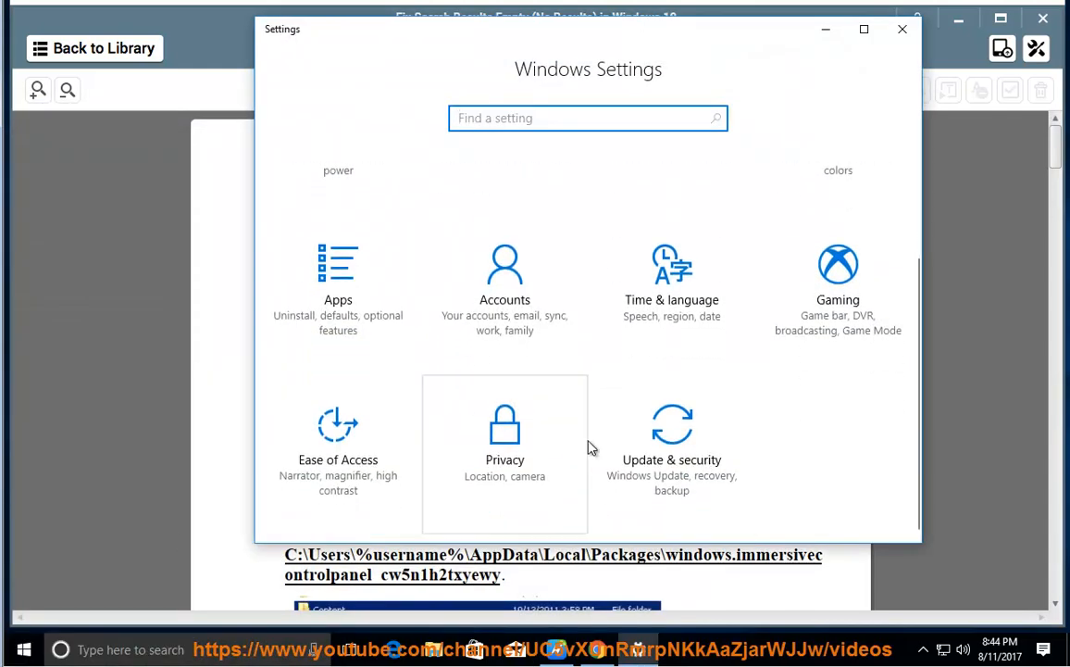
pyautogui.moveTo(671, 453)
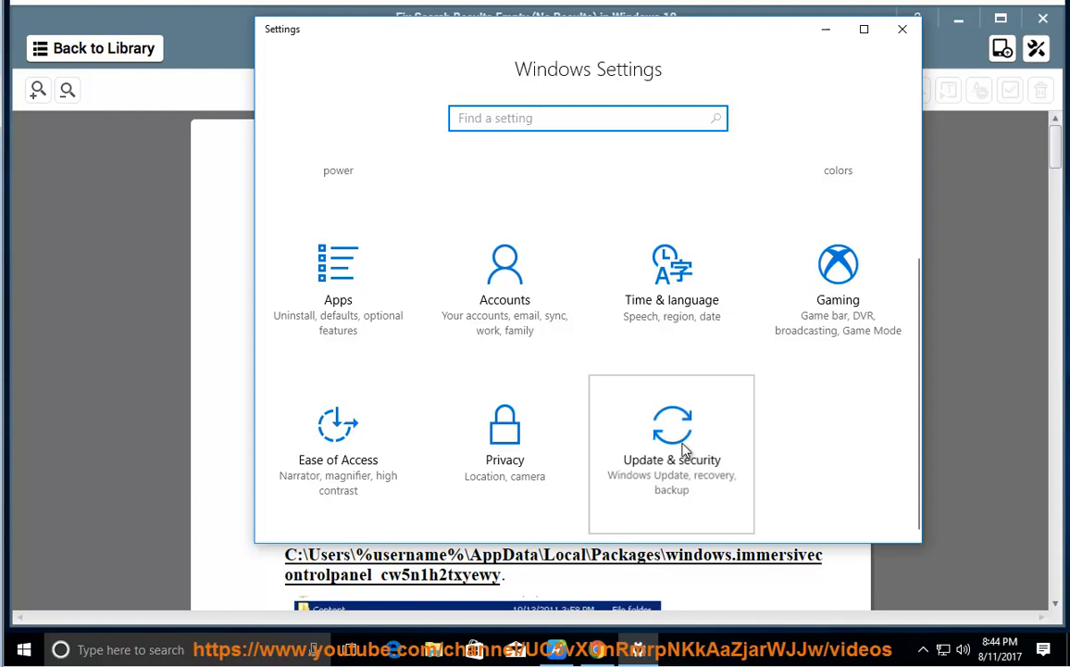
pyautogui.click(671, 454)
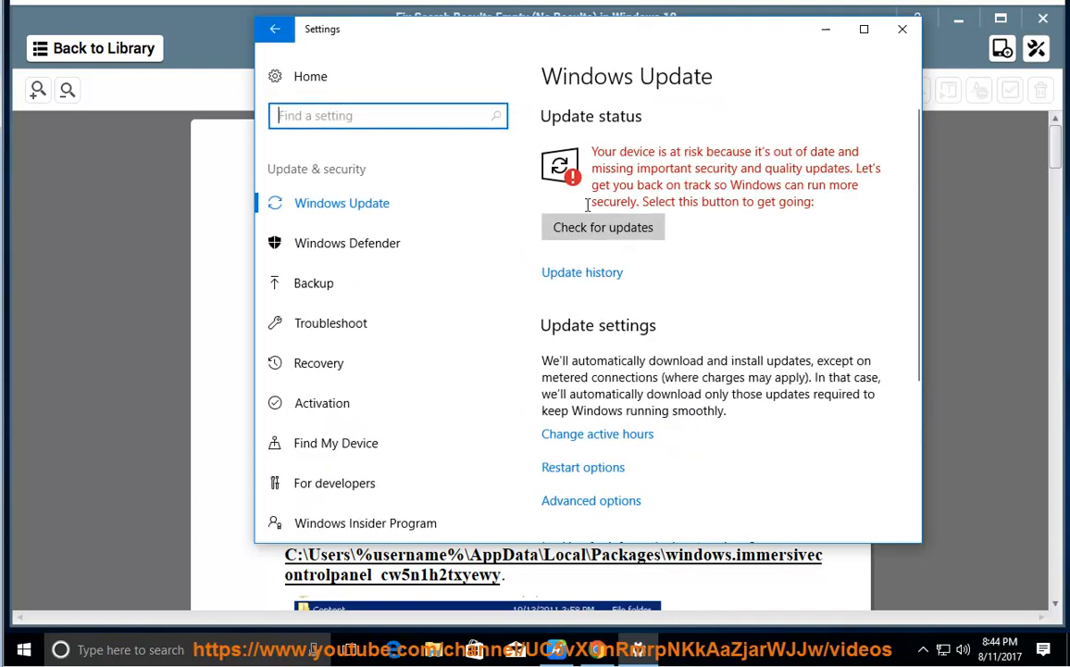
pyautogui.click(902, 29)
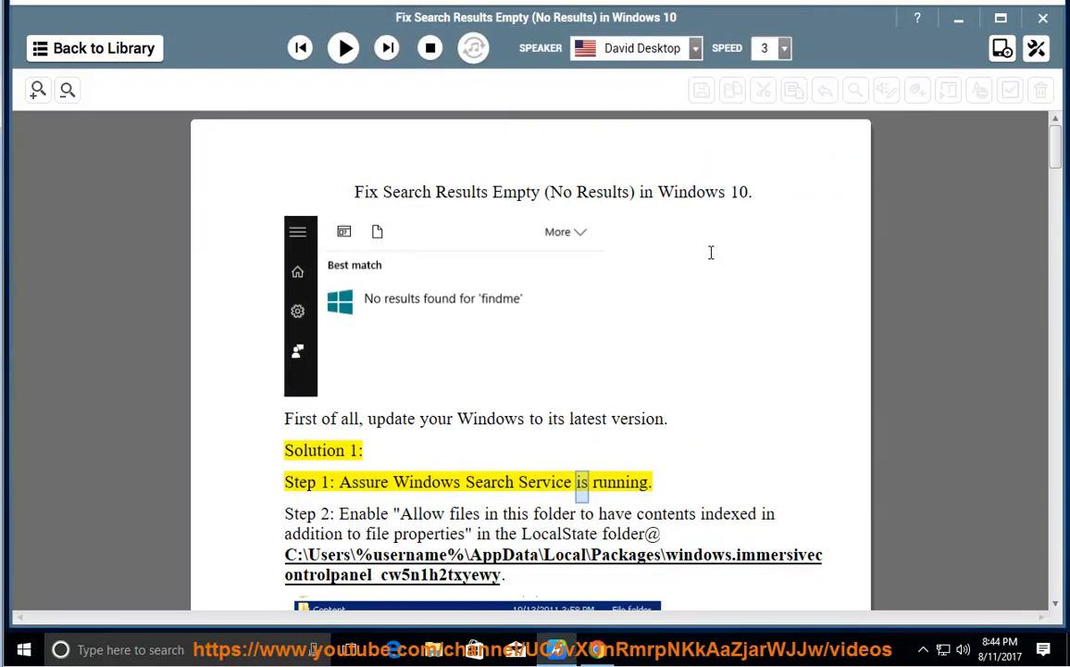
# Hear Step 2 and its note read aloud, pause at Solution 2, and scroll back to the LocalState path.
pyautogui.click(343, 47)
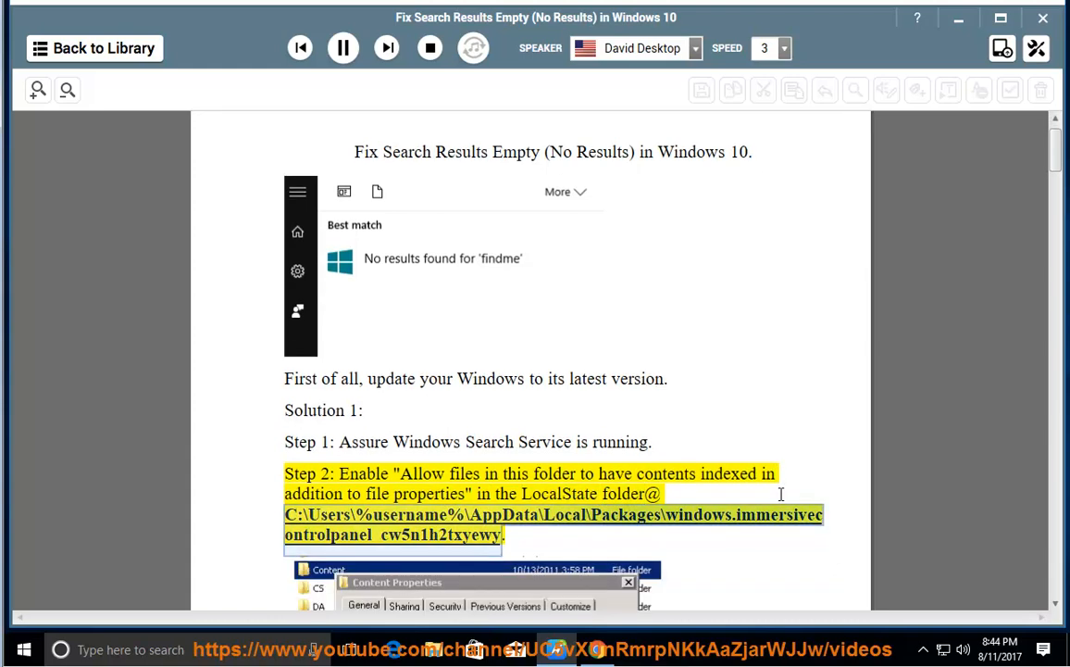
pyautogui.scroll(-3)
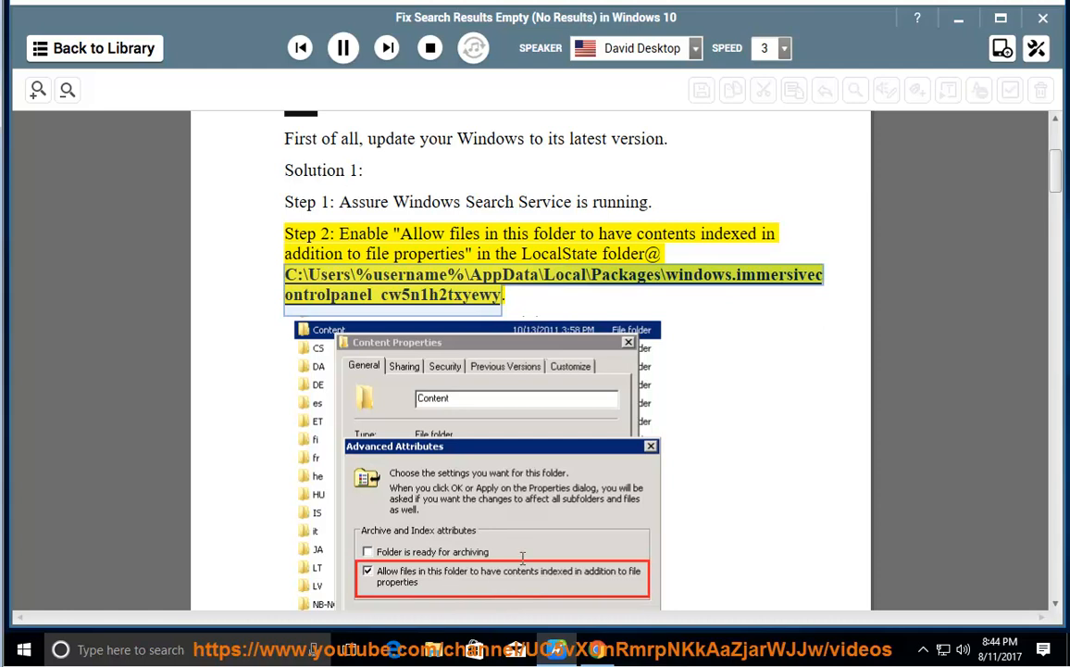
pyautogui.scroll(-3)
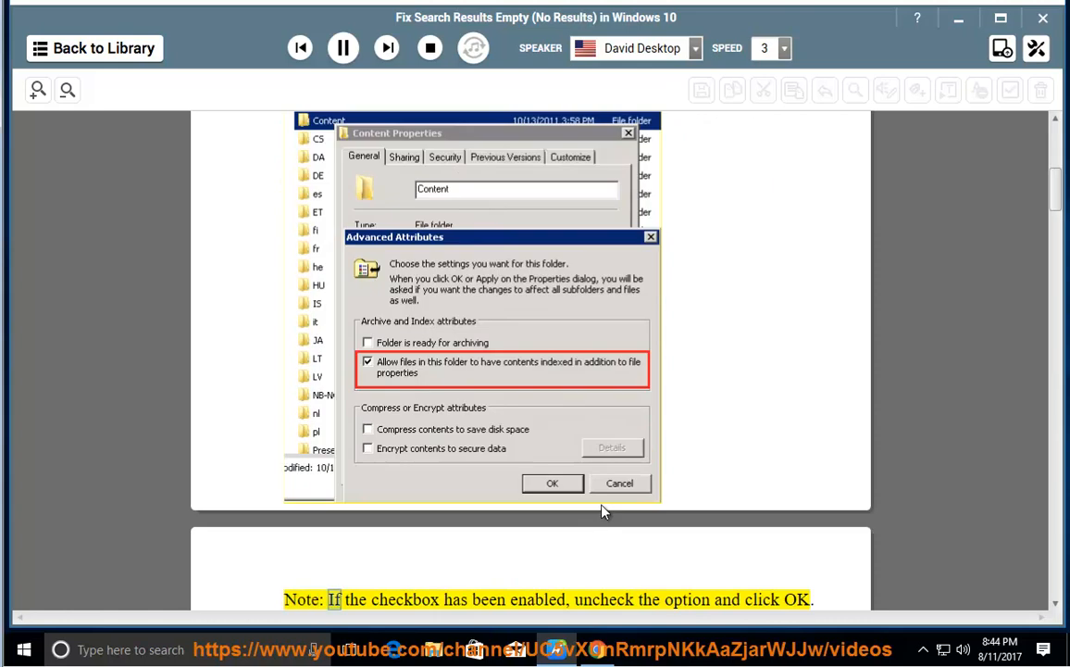
pyautogui.scroll(-3)
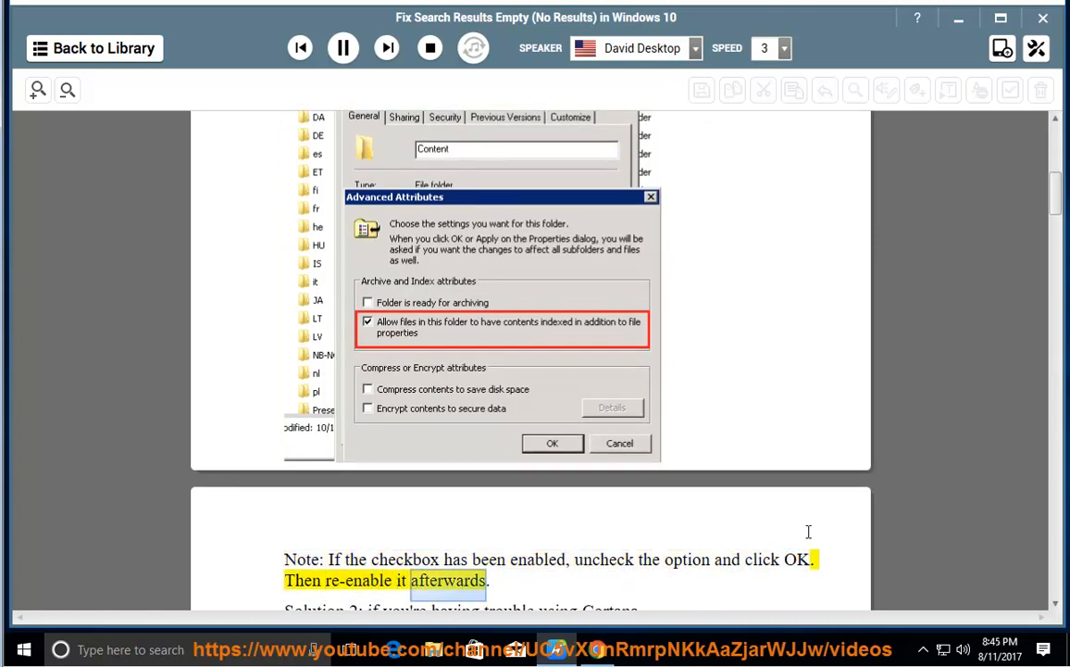
pyautogui.click(343, 47)
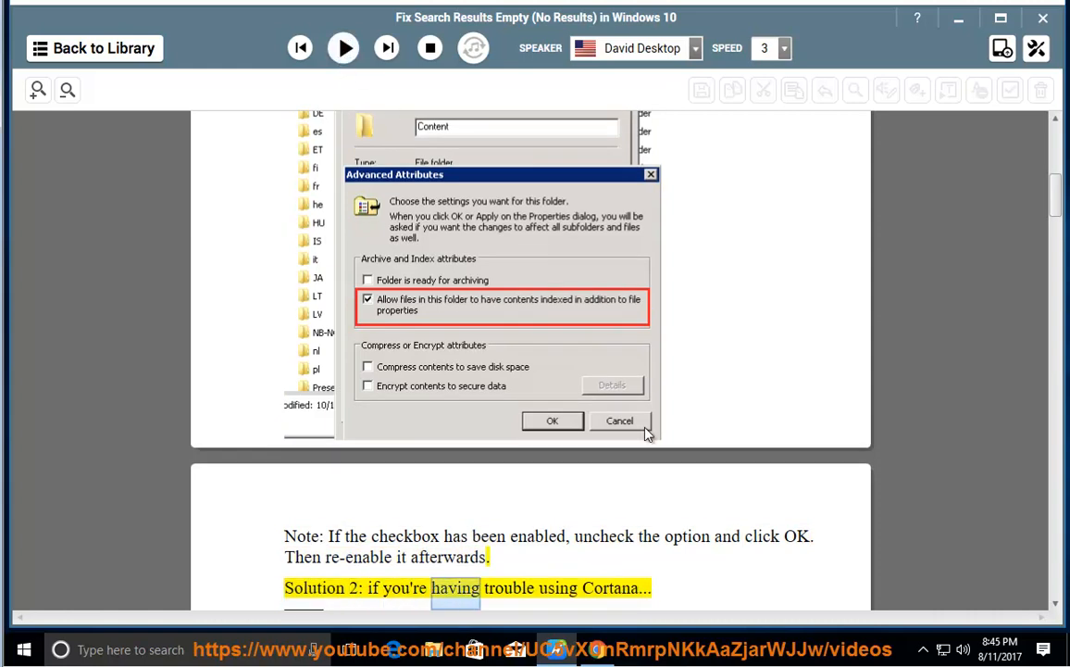
pyautogui.scroll(3)
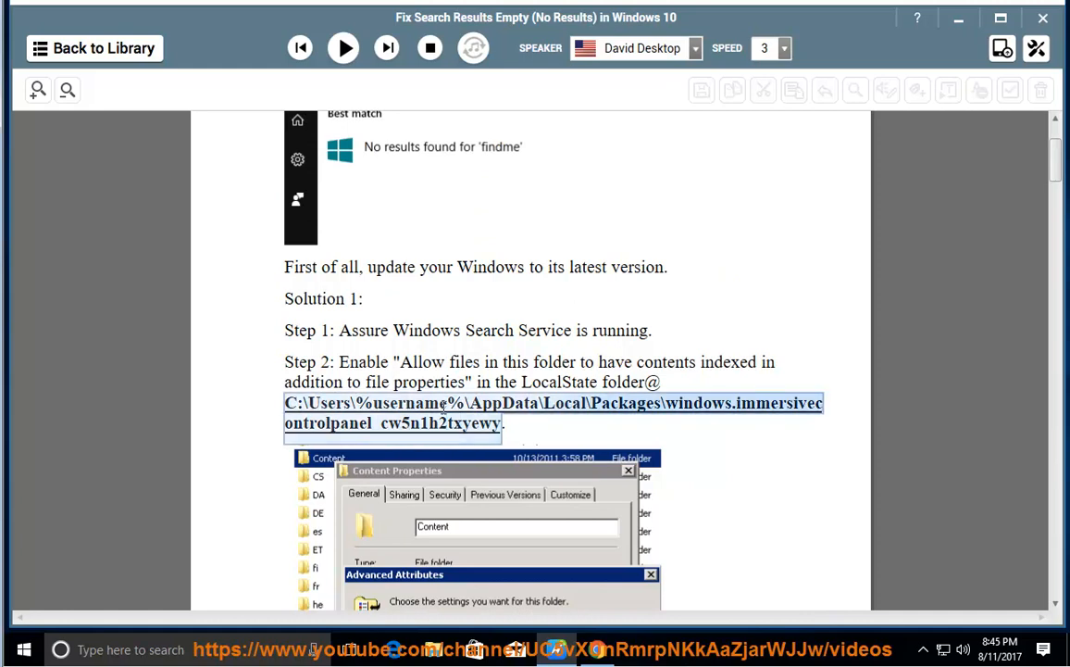
# Paste the package path into File Explorer's address bar and select the LocalState folder.
pyautogui.rightClick(416, 412)
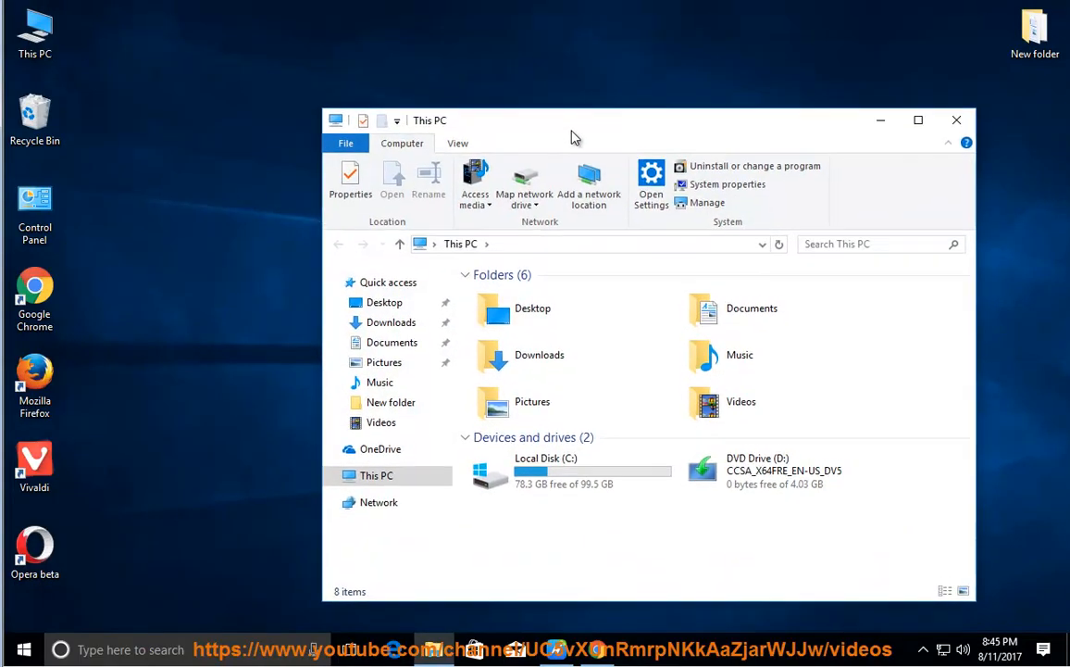
pyautogui.click(583, 243)
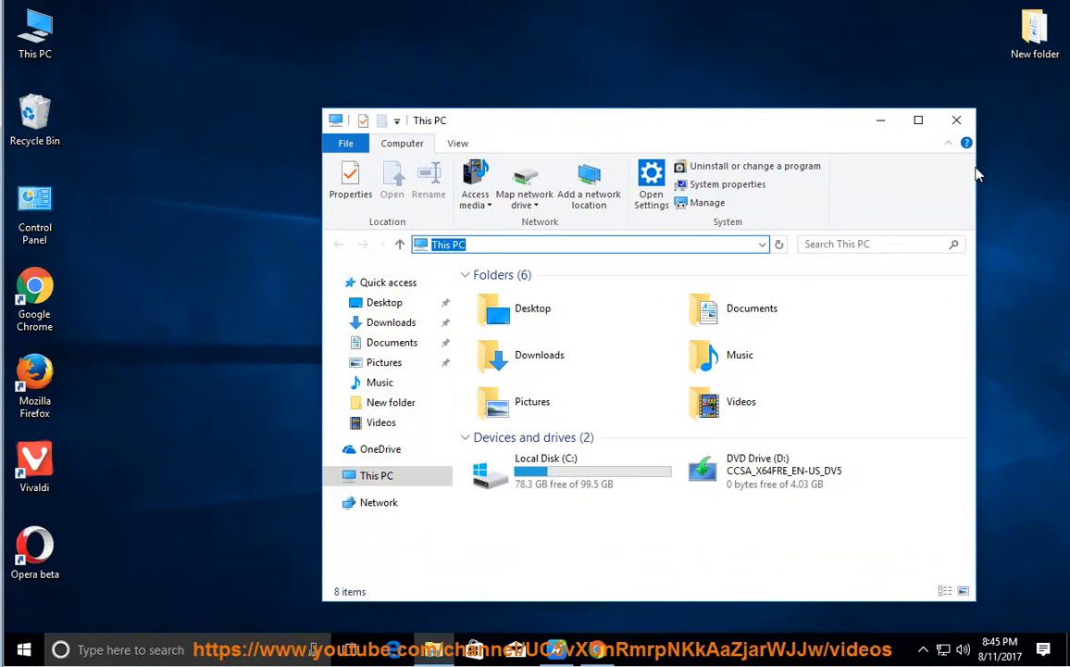
pyautogui.click(948, 143)
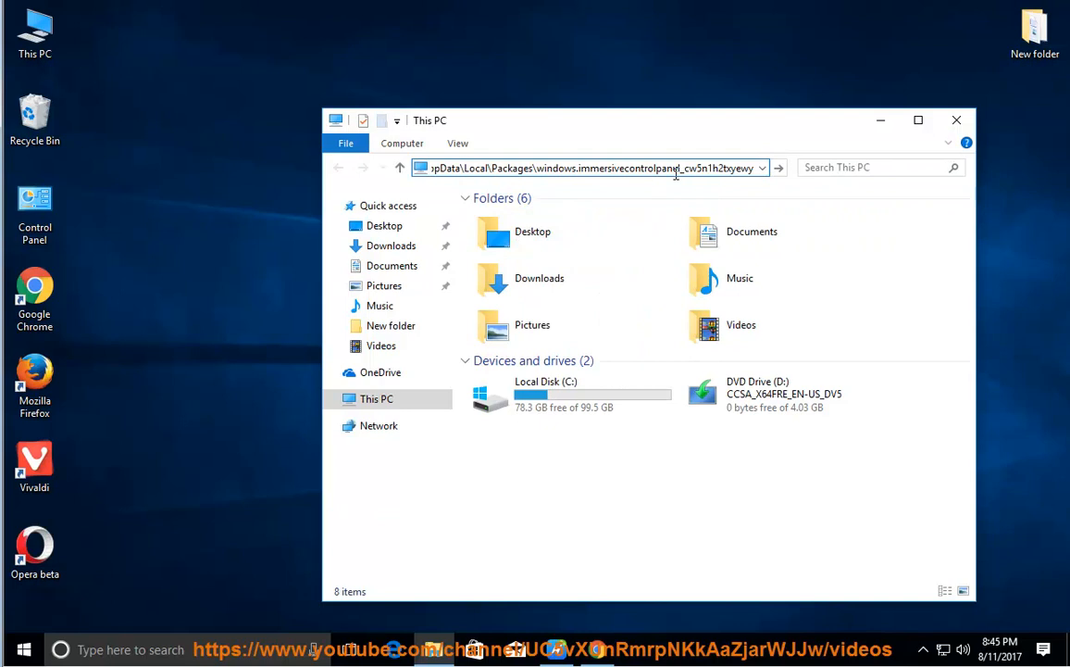
pyautogui.press('Return')
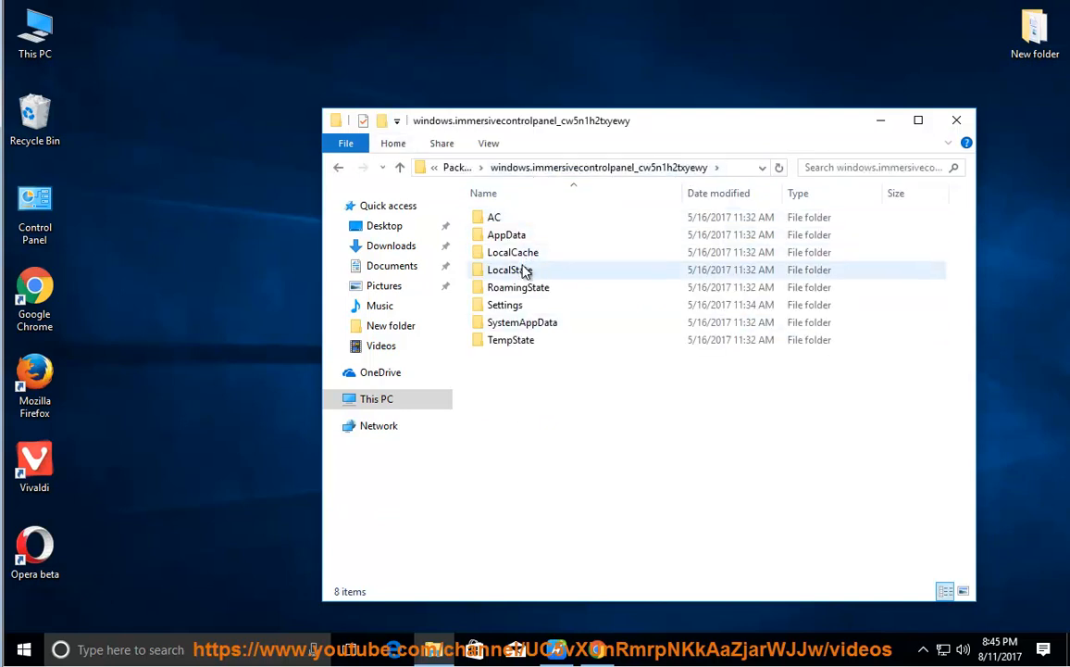
pyautogui.click(509, 270)
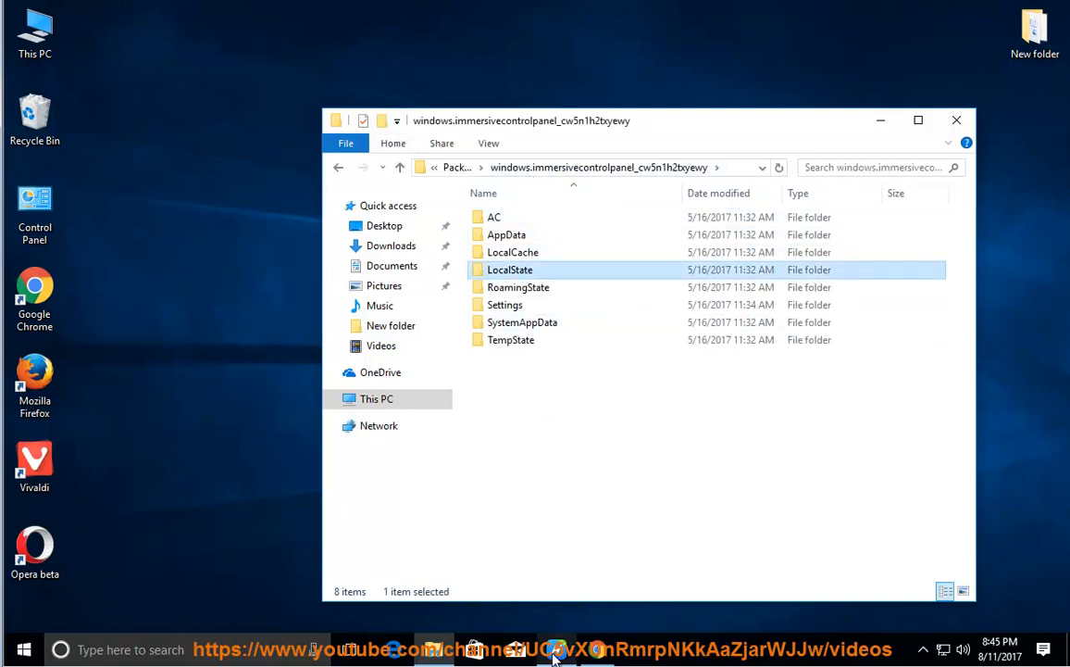
pyautogui.click(556, 648)
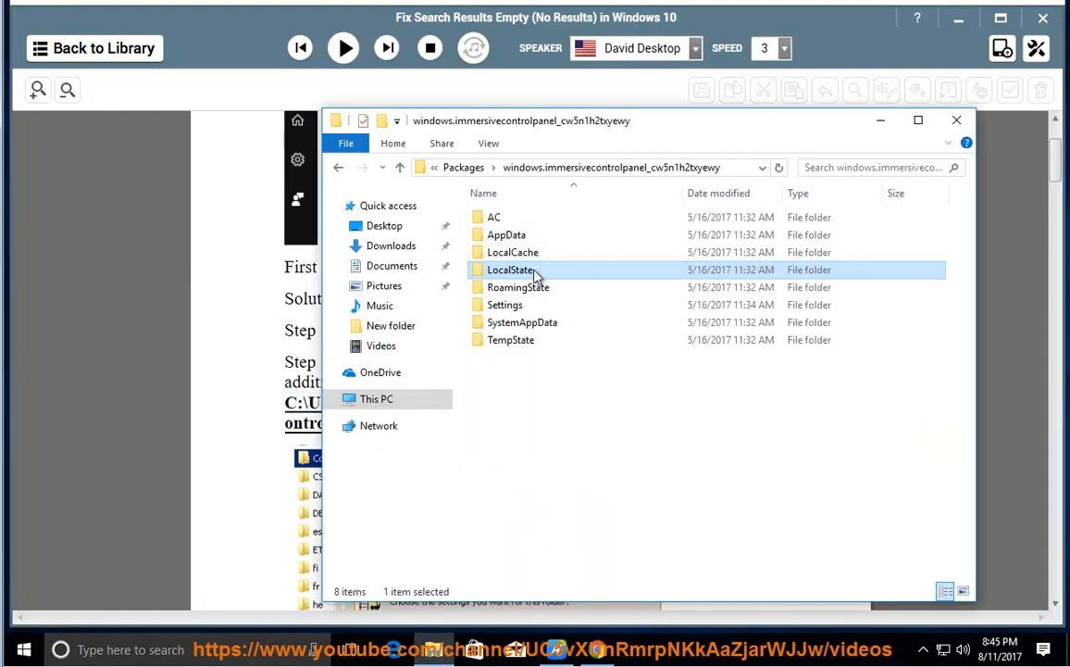
# Open LocalState's Properties and its Advanced attributes to see the content-indexing checkbox.
pyautogui.rightClick(510, 269)
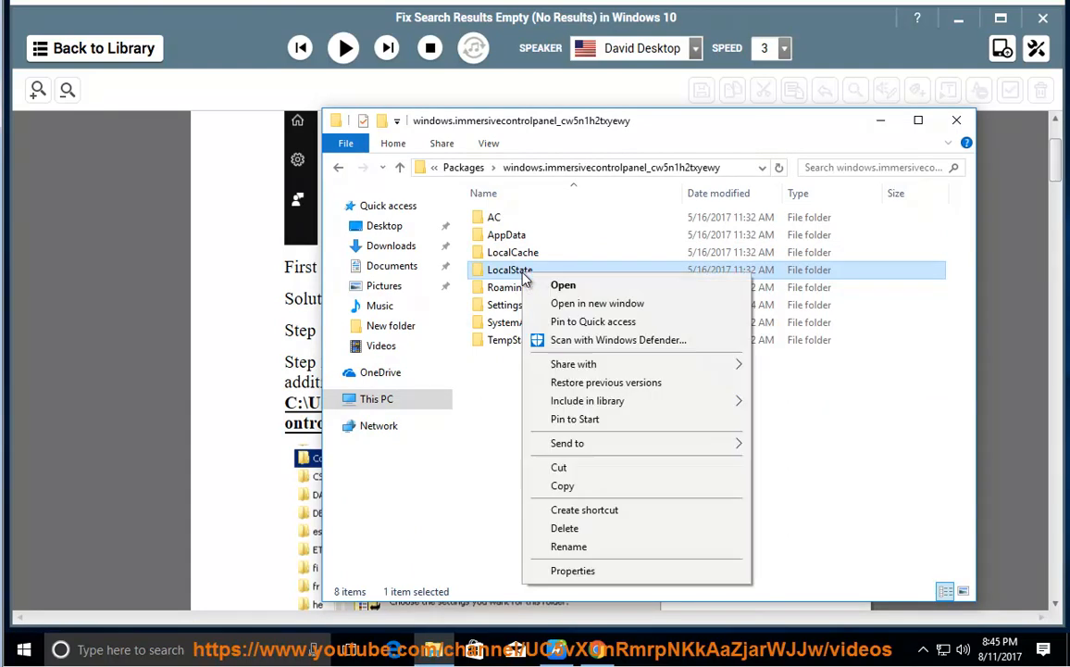
pyautogui.moveTo(569, 570)
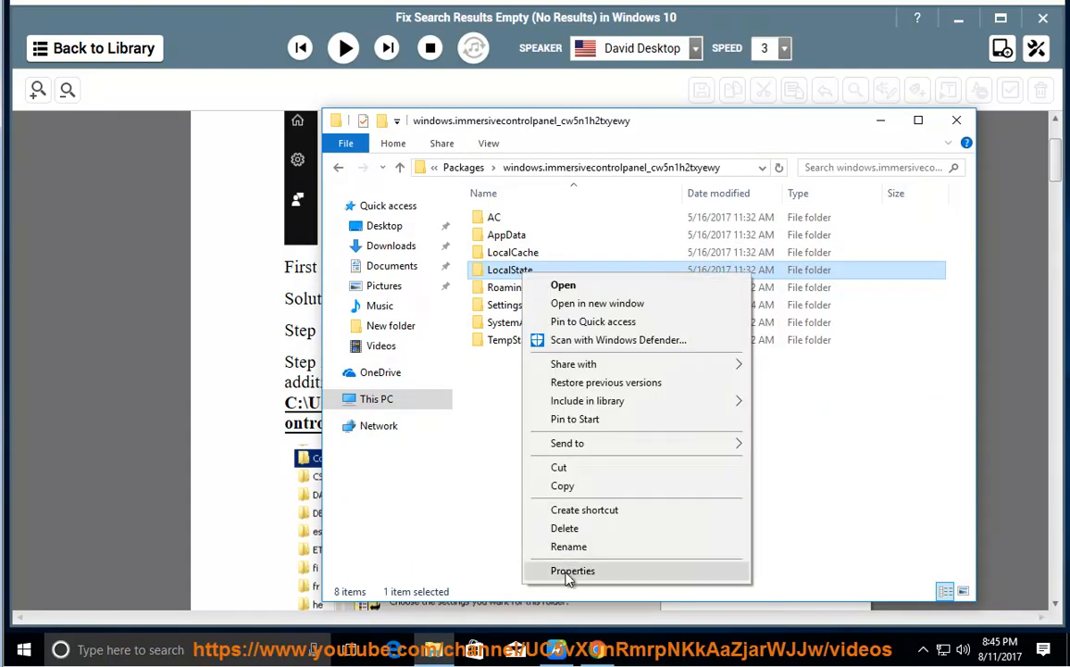
pyautogui.click(573, 570)
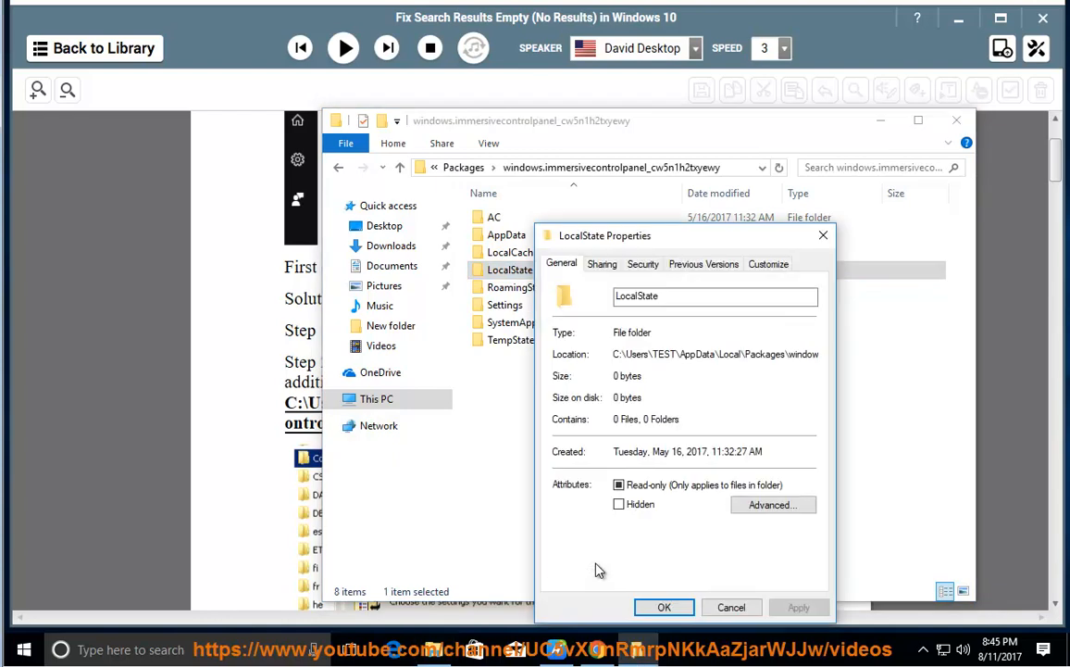
pyautogui.click(772, 505)
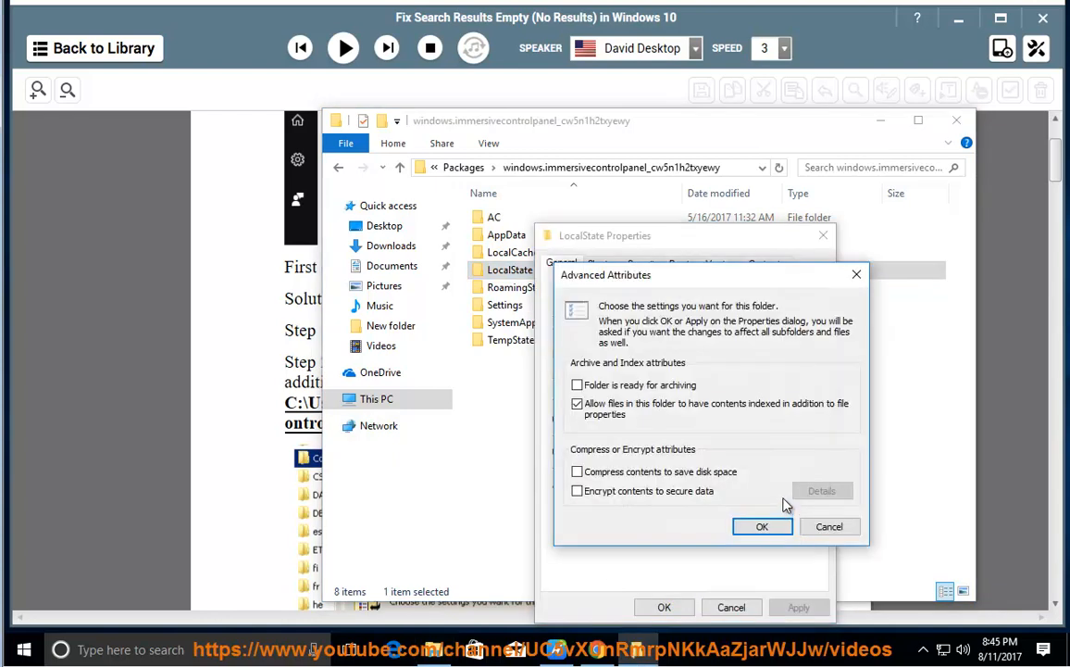
pyautogui.moveTo(700, 275)
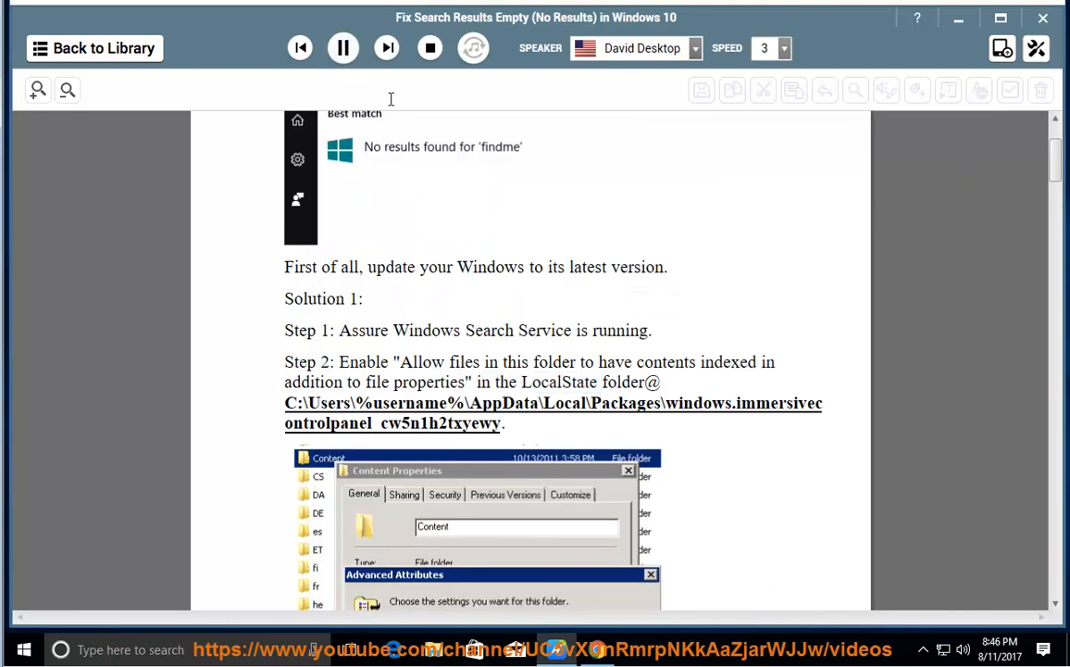
# Scroll along as Solution 2's Method 1 is read, pausing at Step 2 on Task Manager.
pyautogui.scroll(-3)
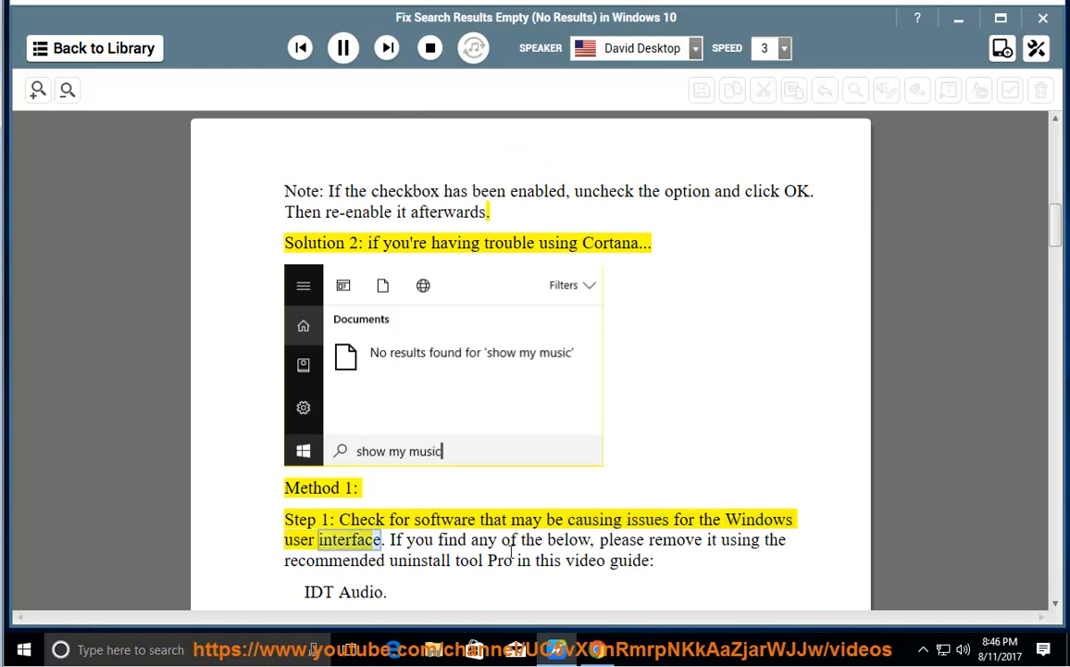
pyautogui.scroll(-3)
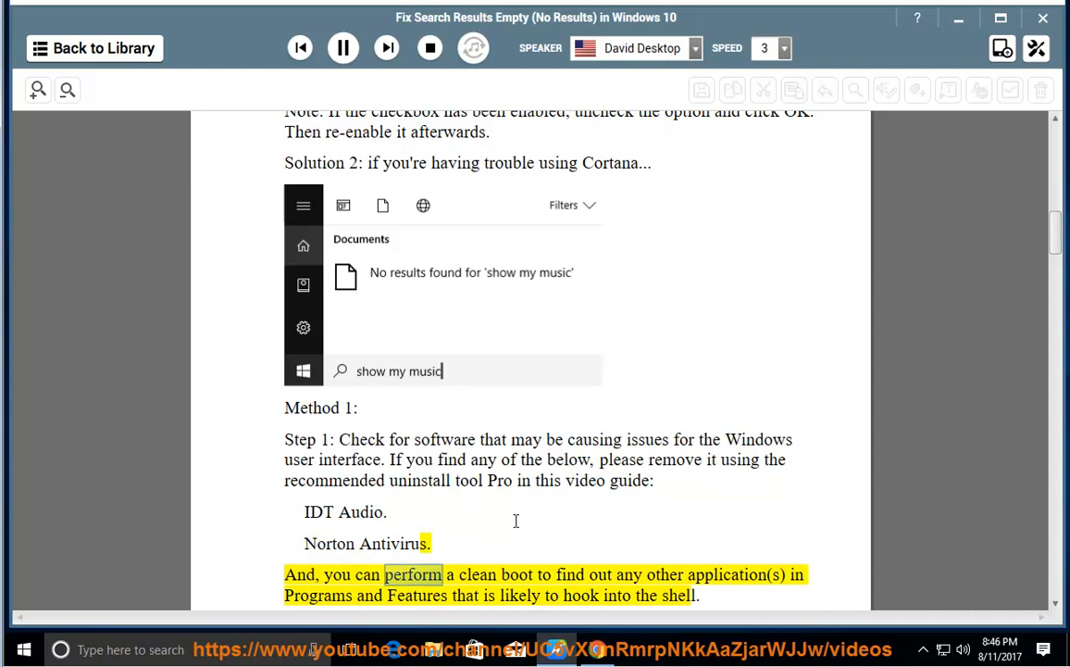
pyautogui.scroll(-3)
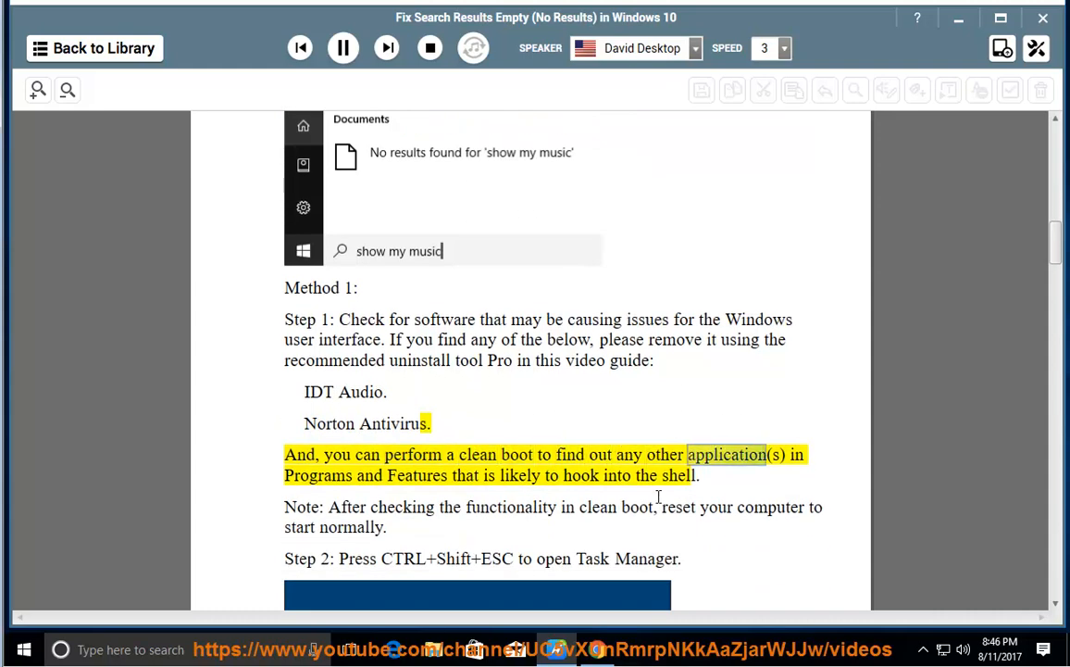
pyautogui.doubleClick(520, 475)
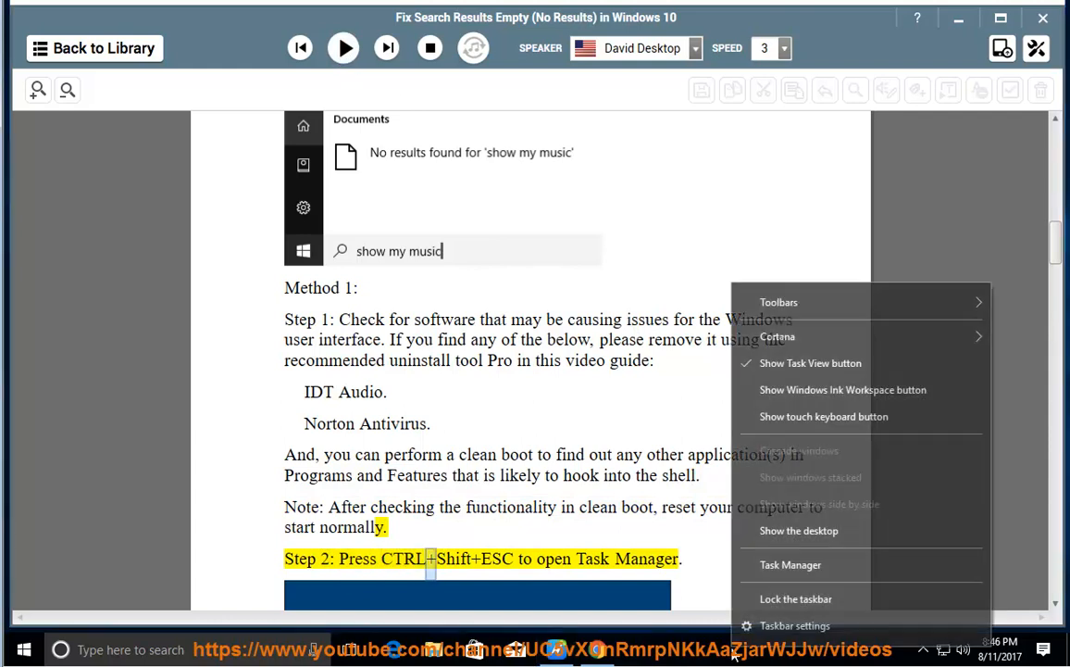
pyautogui.click(790, 564)
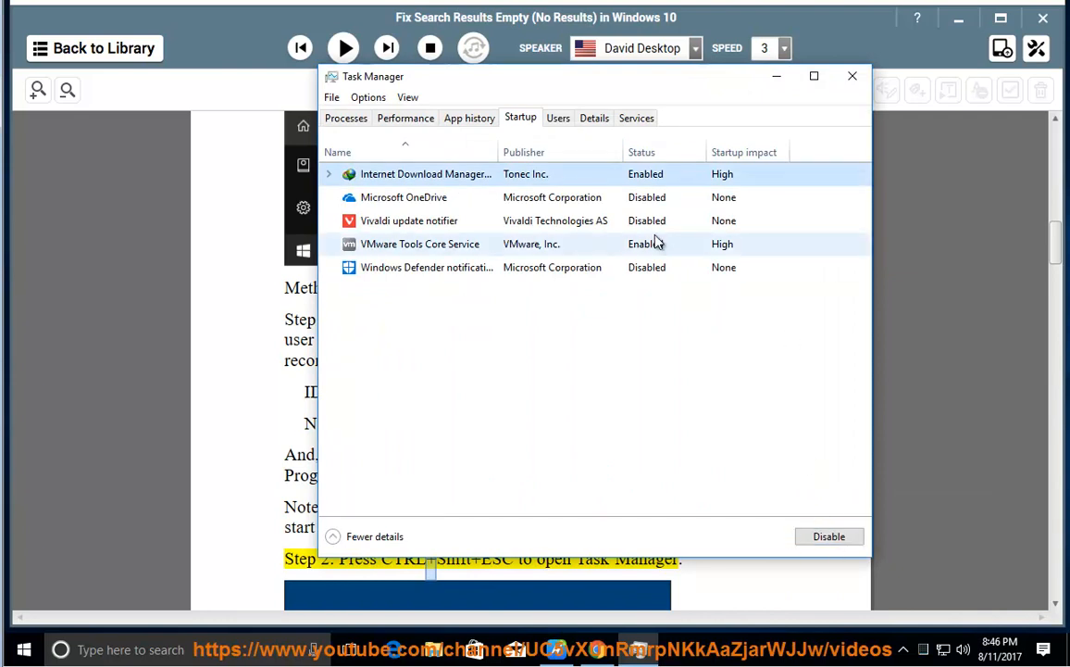
pyautogui.click(420, 243)
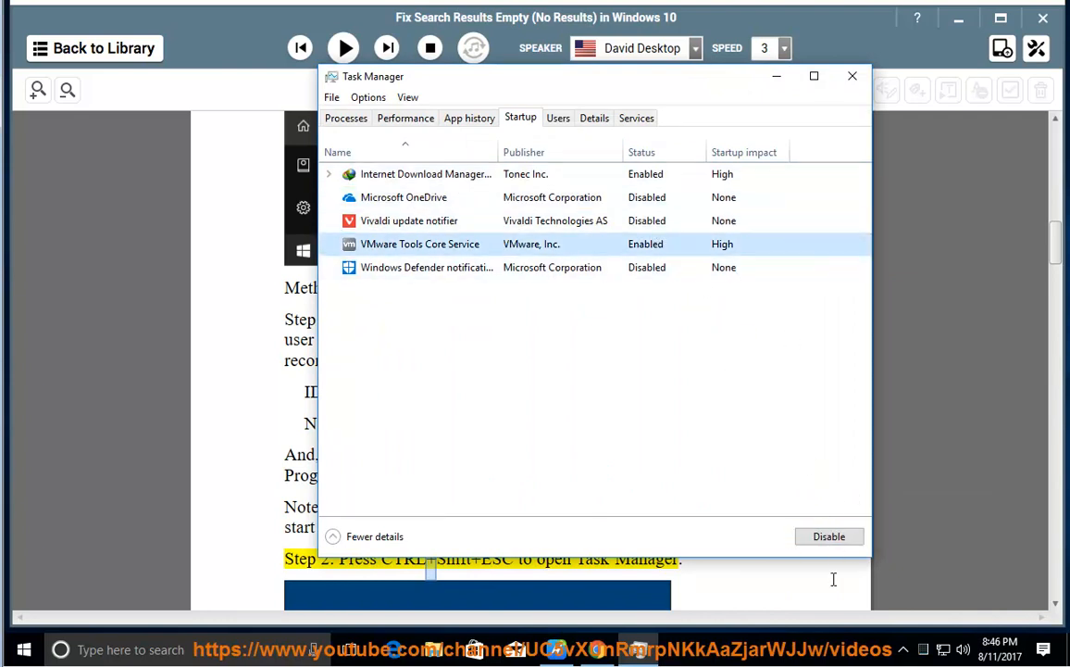
pyautogui.click(426, 267)
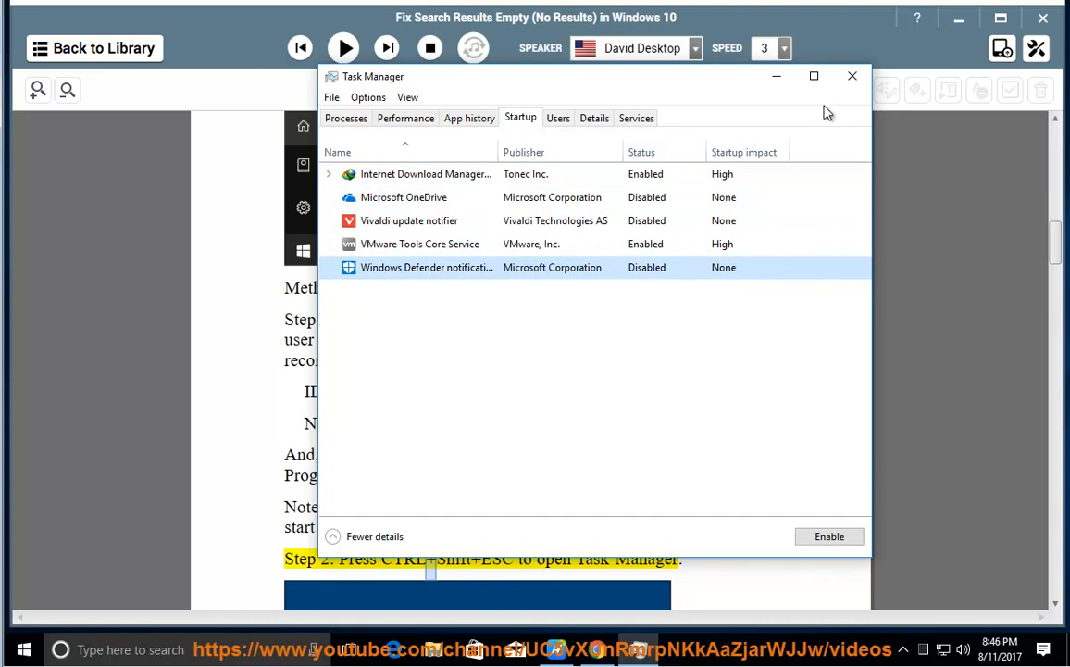
pyautogui.click(852, 76)
pyautogui.write('ms')
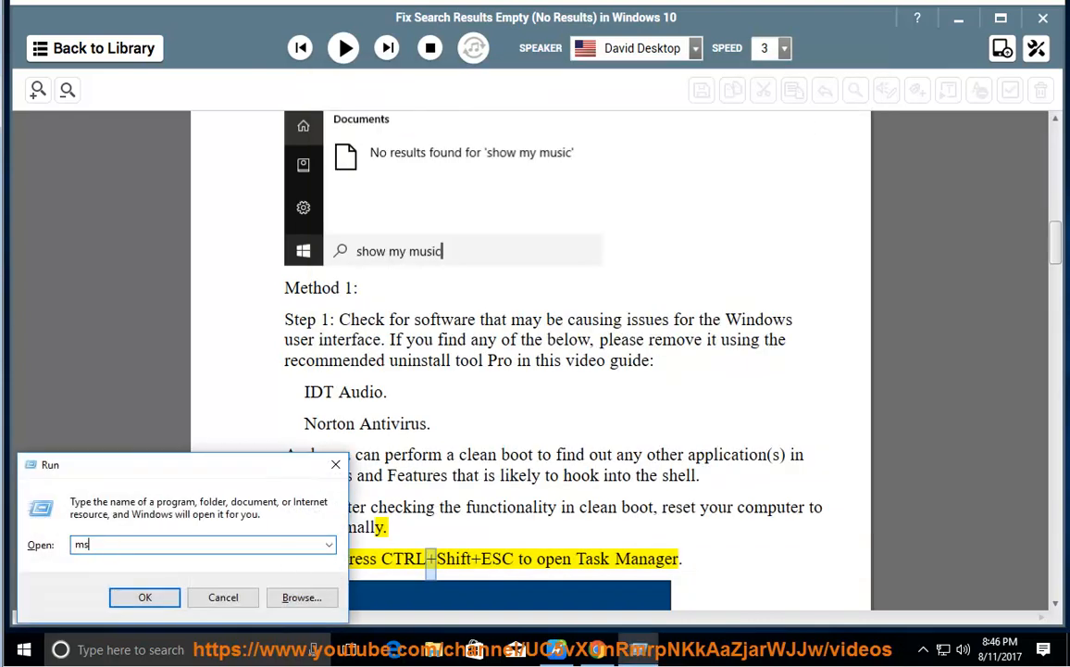
pyautogui.write('SCON')
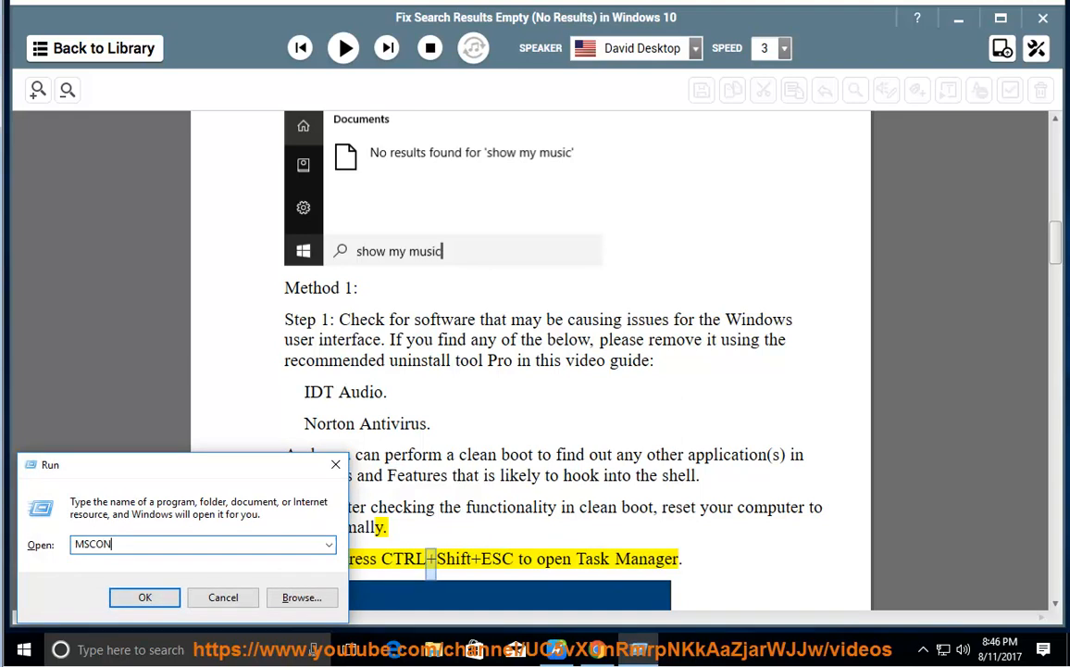
pyautogui.write('FIG')
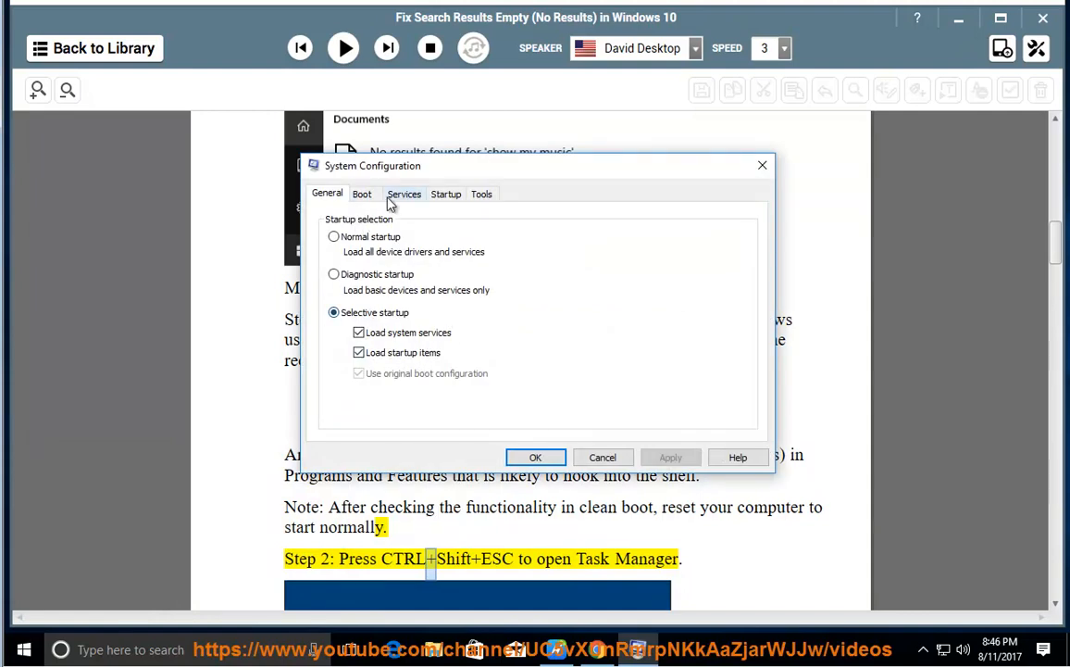
pyautogui.click(404, 193)
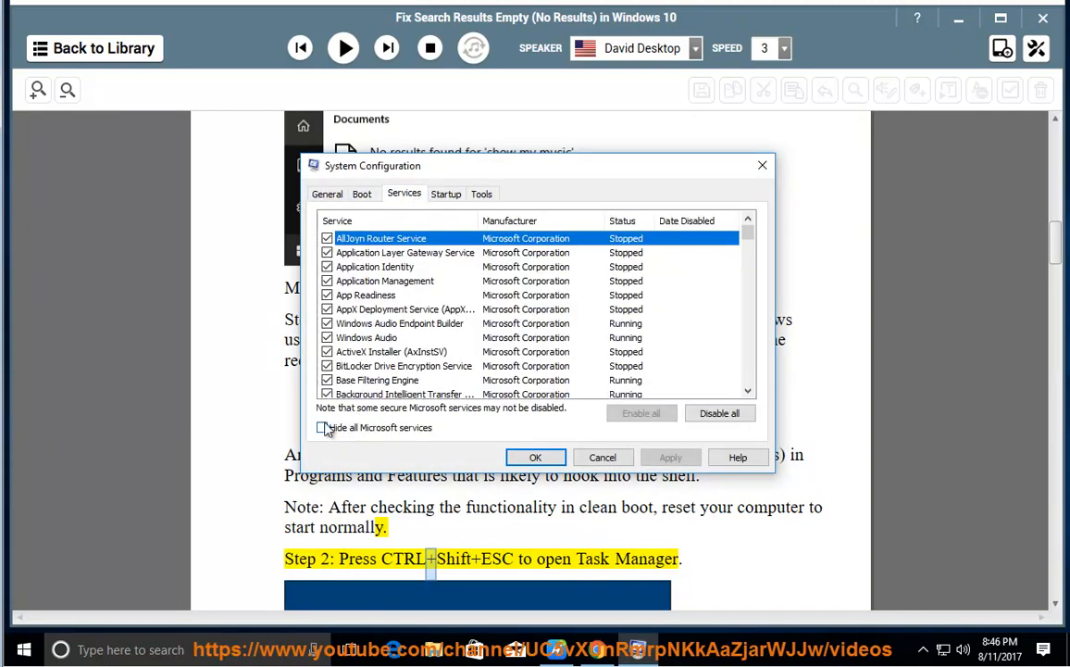
pyautogui.click(322, 427)
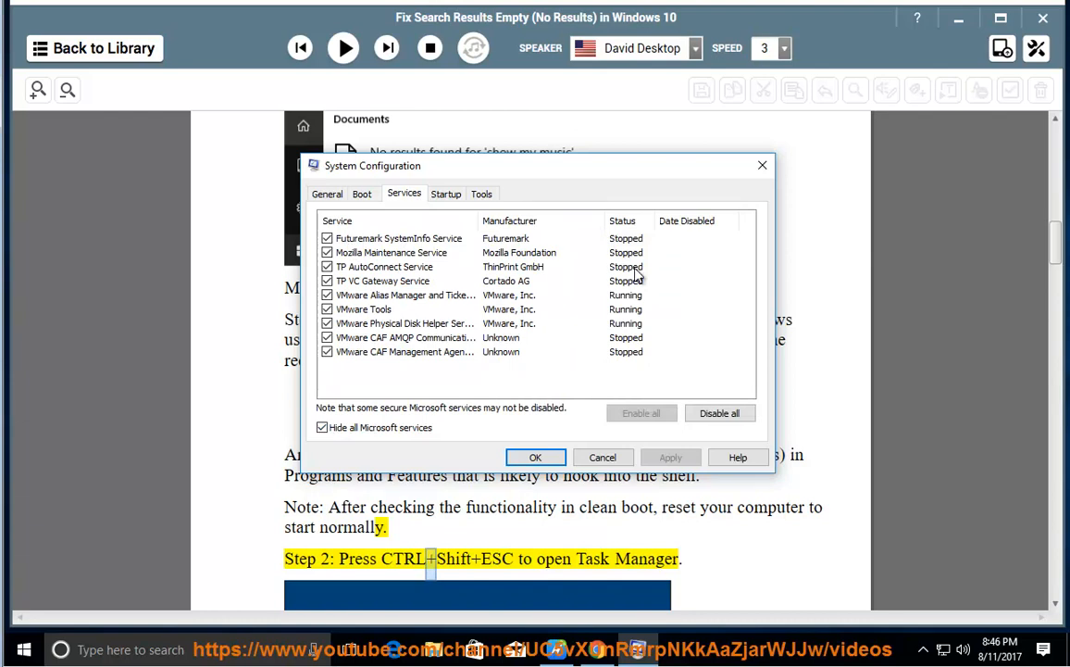
pyautogui.click(391, 252)
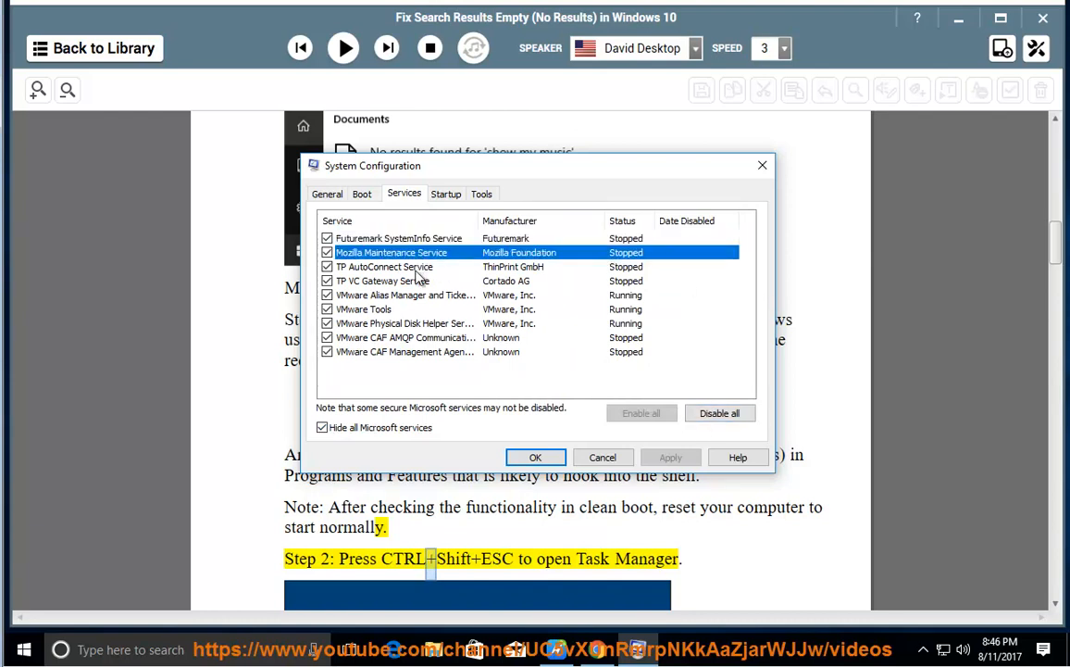
pyautogui.click(405, 337)
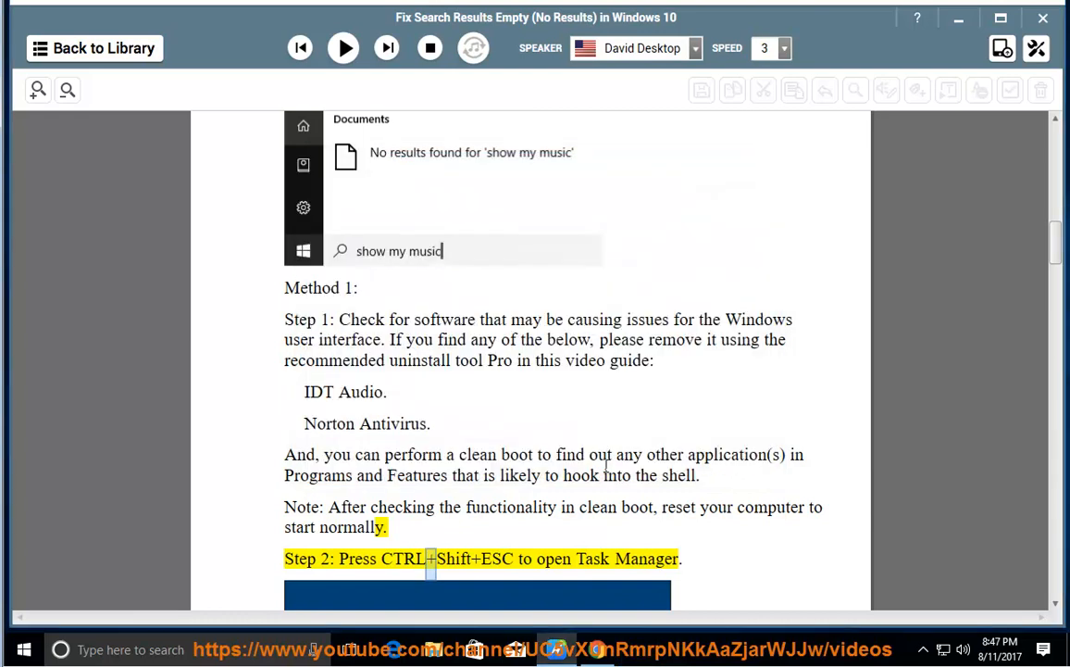
# Hear the CMD repair commands, Method 2 and suggestions read, pausing after item 3's troubleshooter.
pyautogui.click(342, 48)
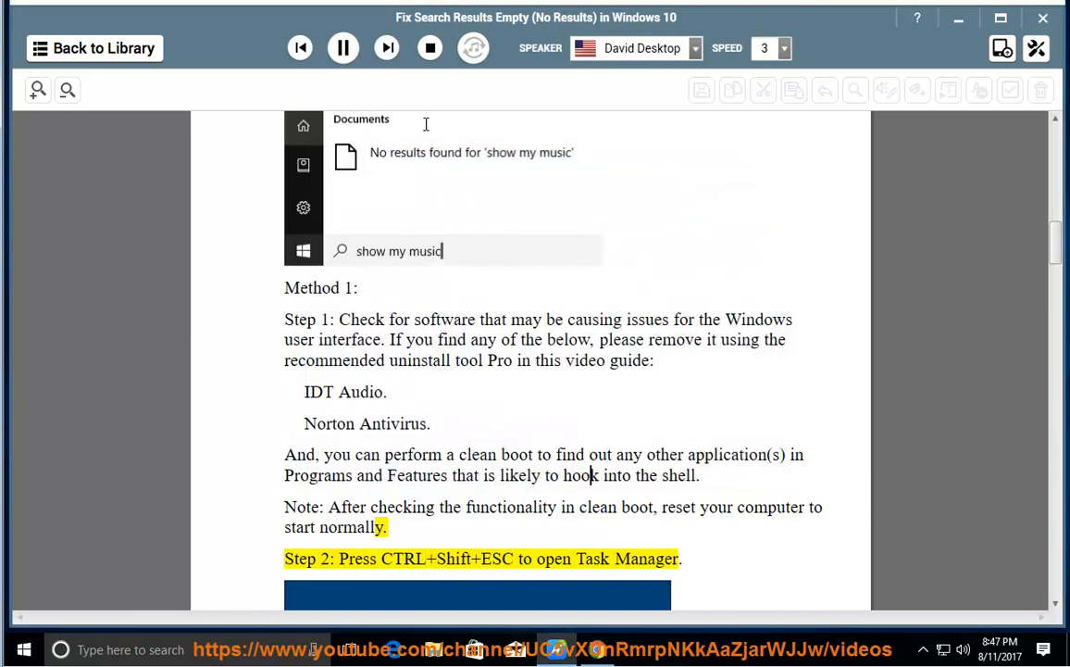
pyautogui.scroll(-3)
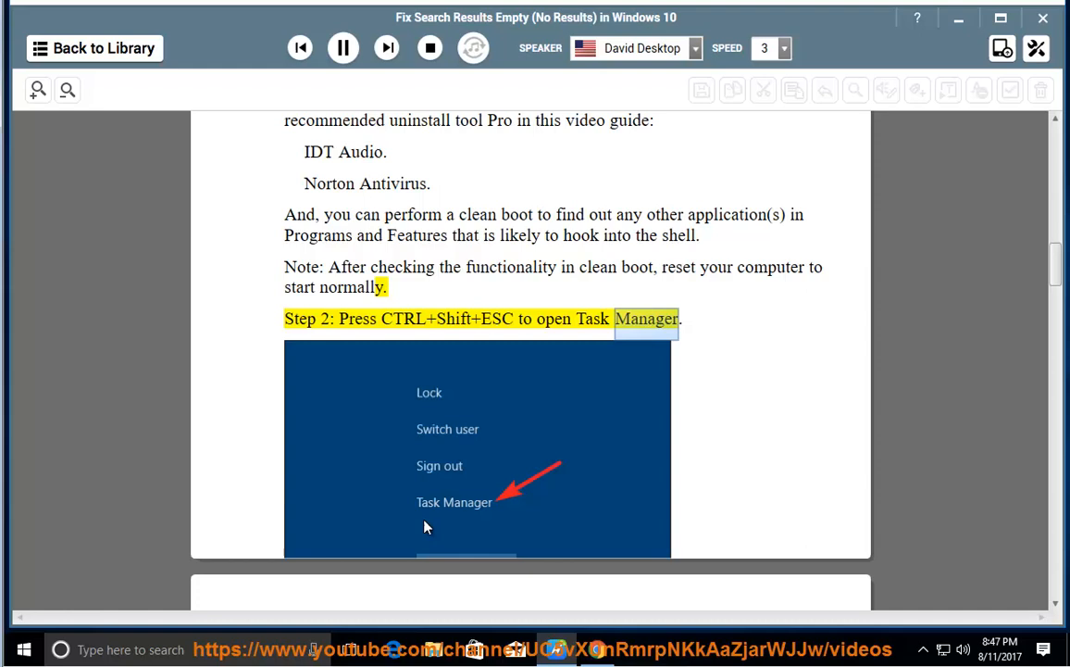
pyautogui.scroll(-3)
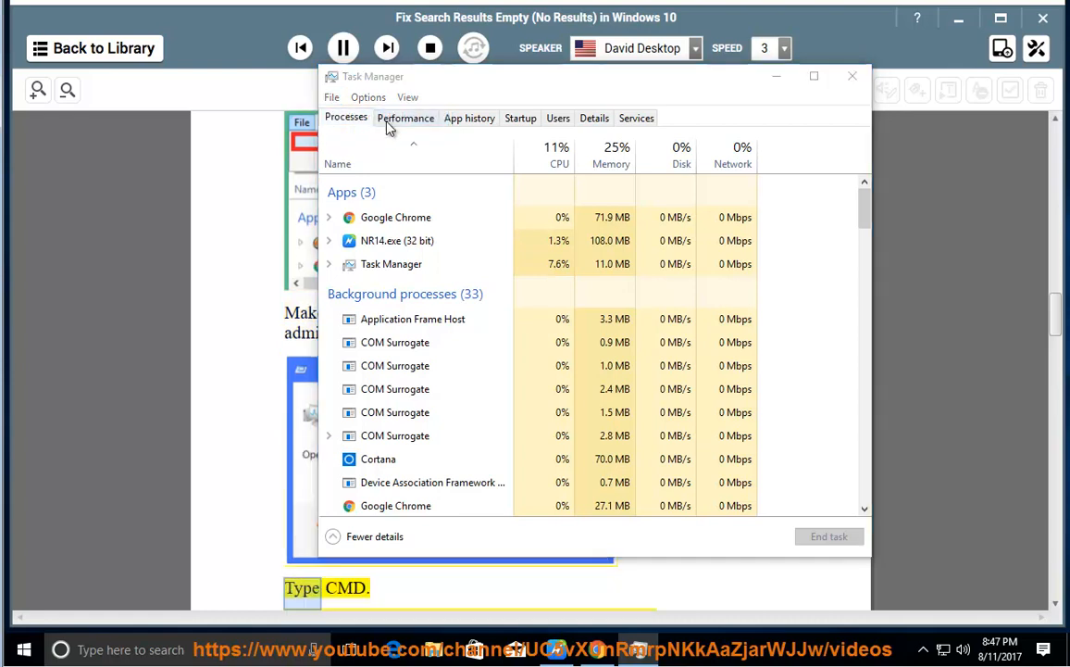
pyautogui.click(331, 97)
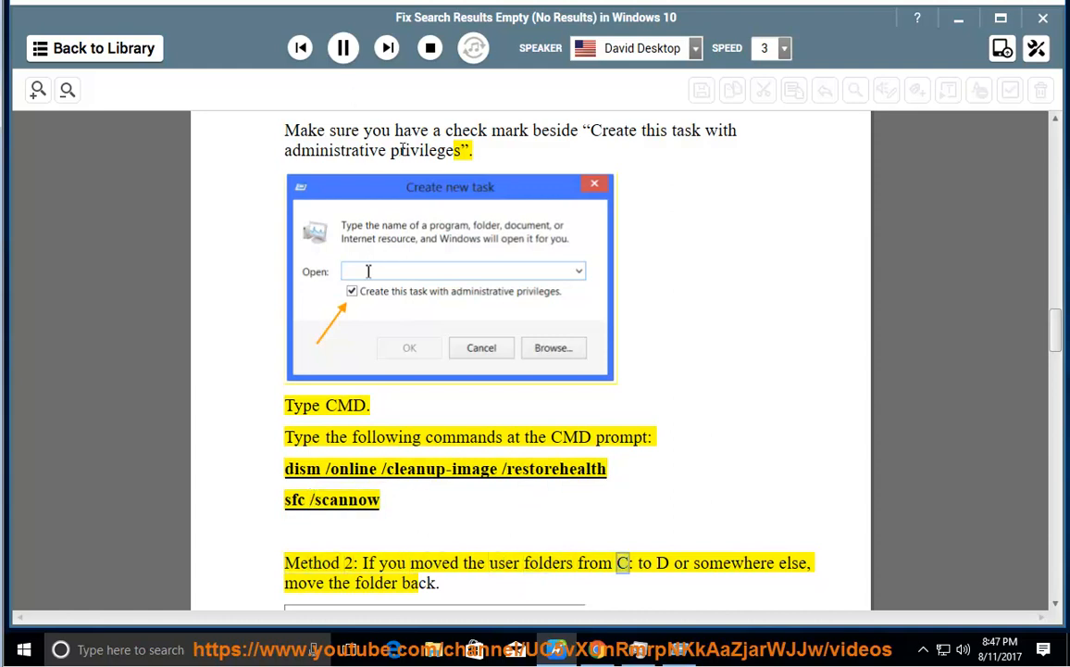
pyautogui.scroll(-3)
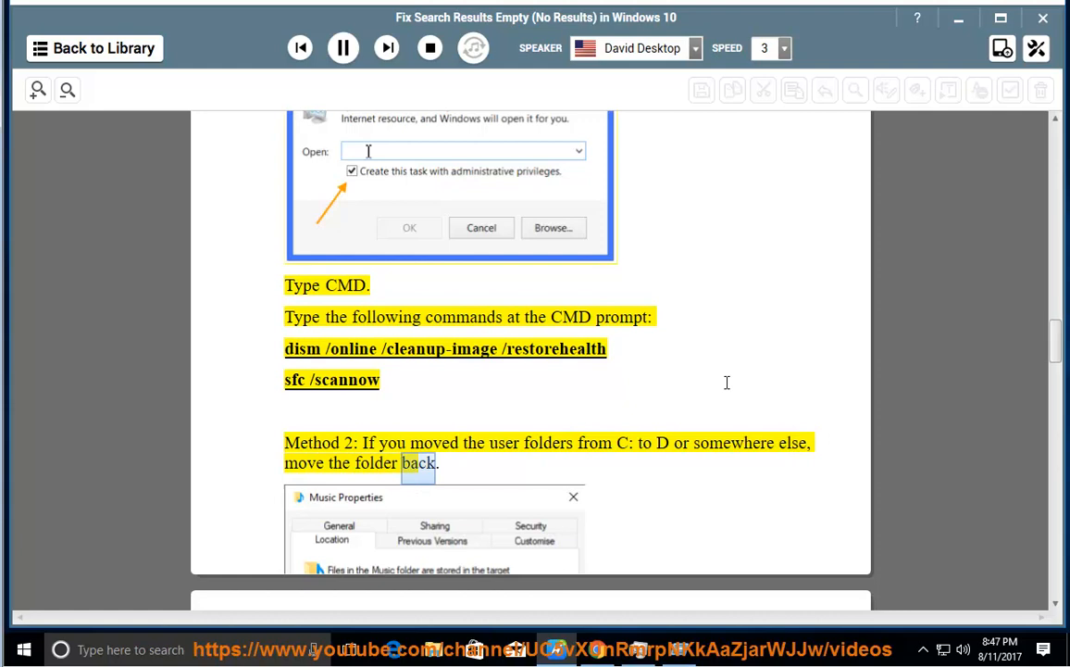
pyautogui.scroll(-3)
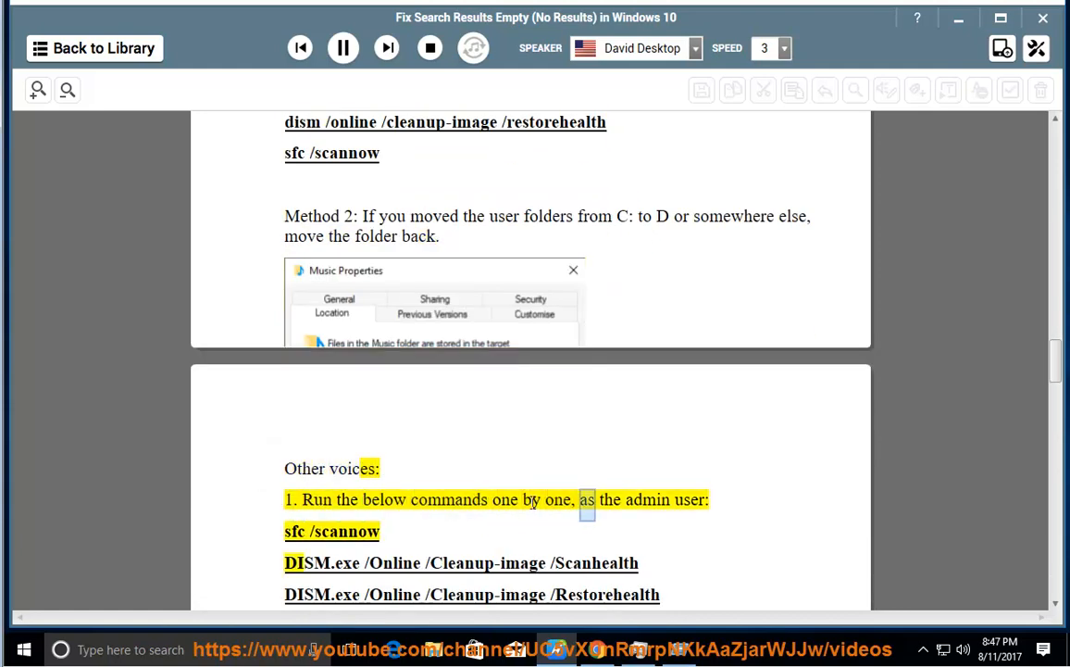
pyautogui.scroll(-3)
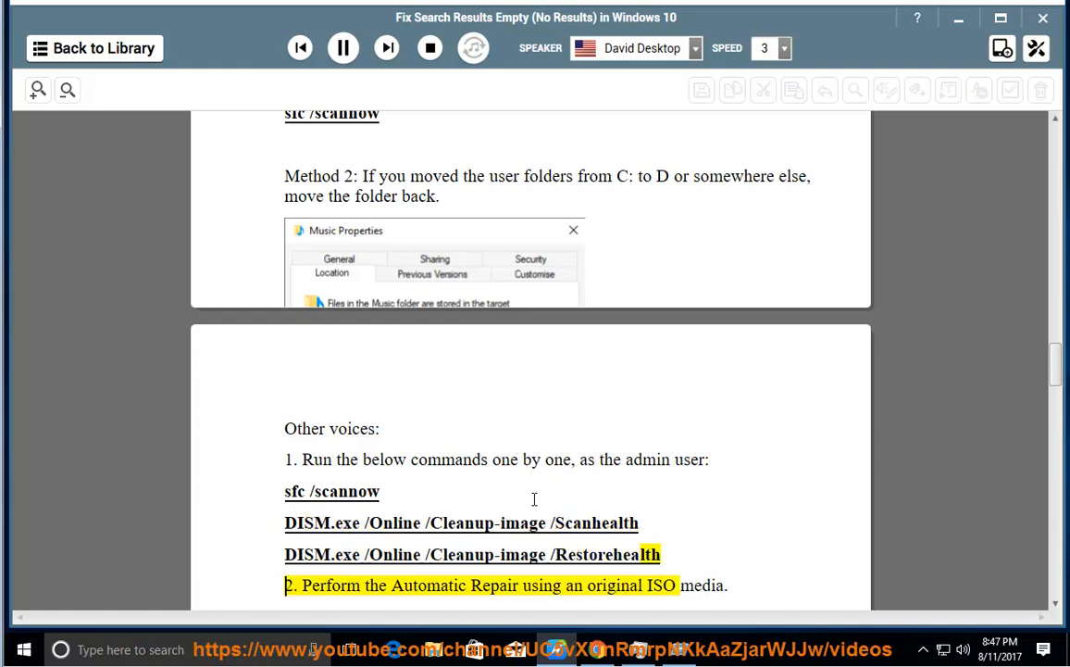
pyautogui.scroll(-3)
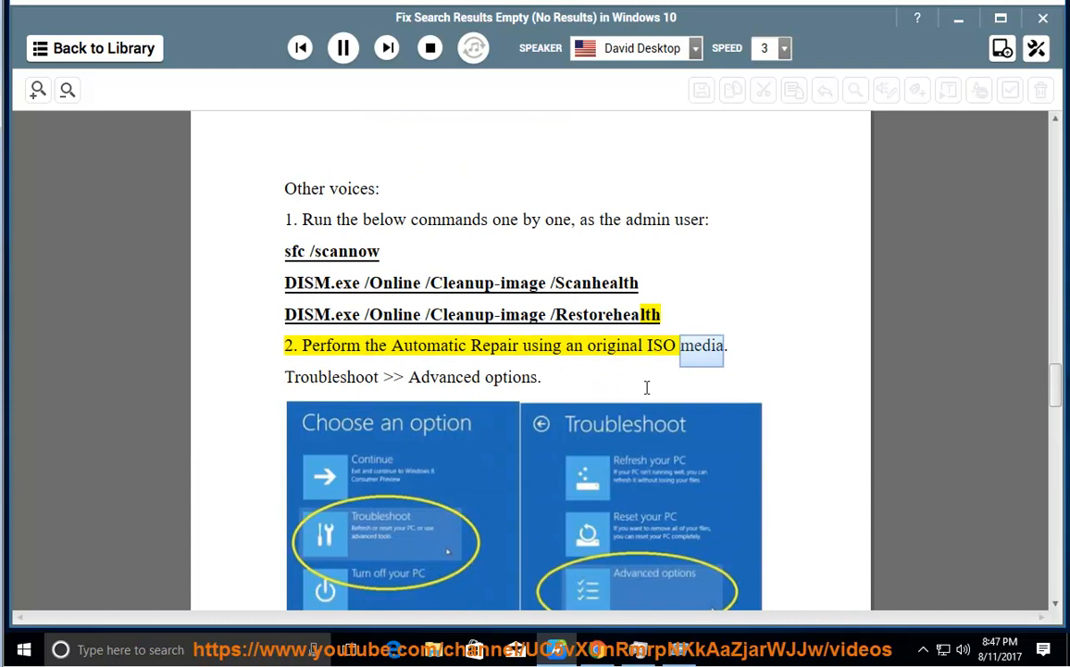
pyautogui.scroll(-3)
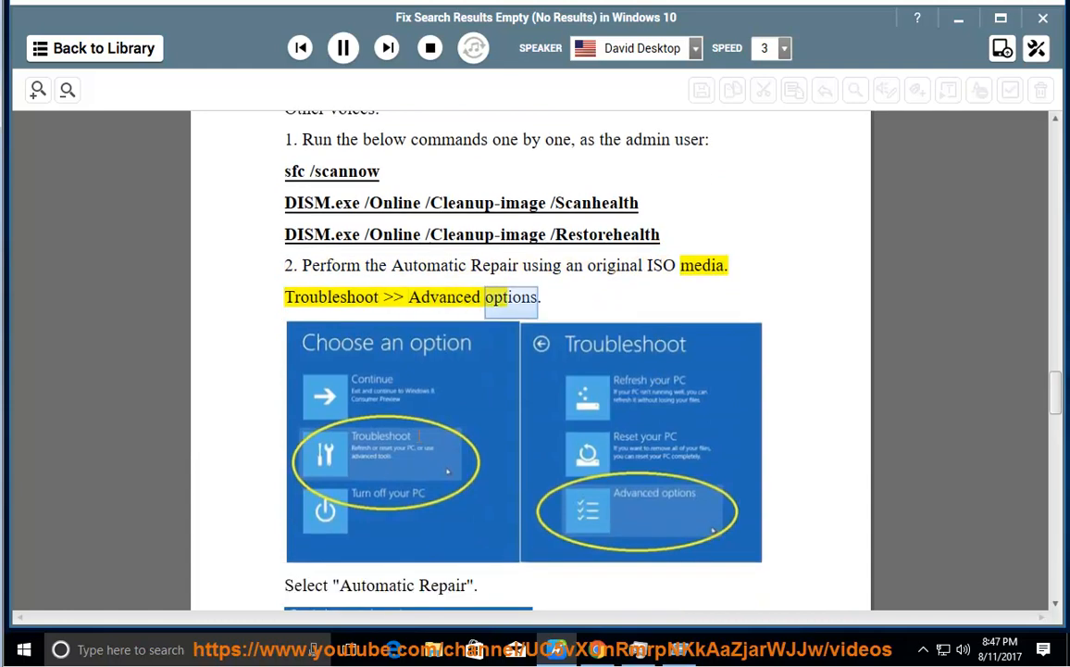
pyautogui.scroll(-3)
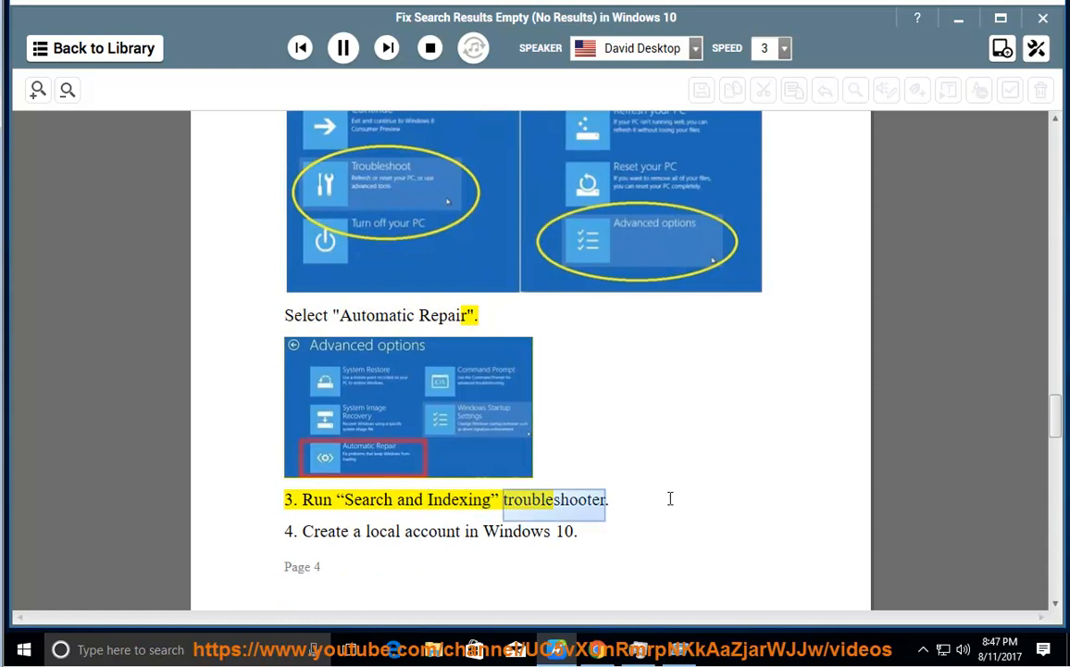
pyautogui.click(343, 48)
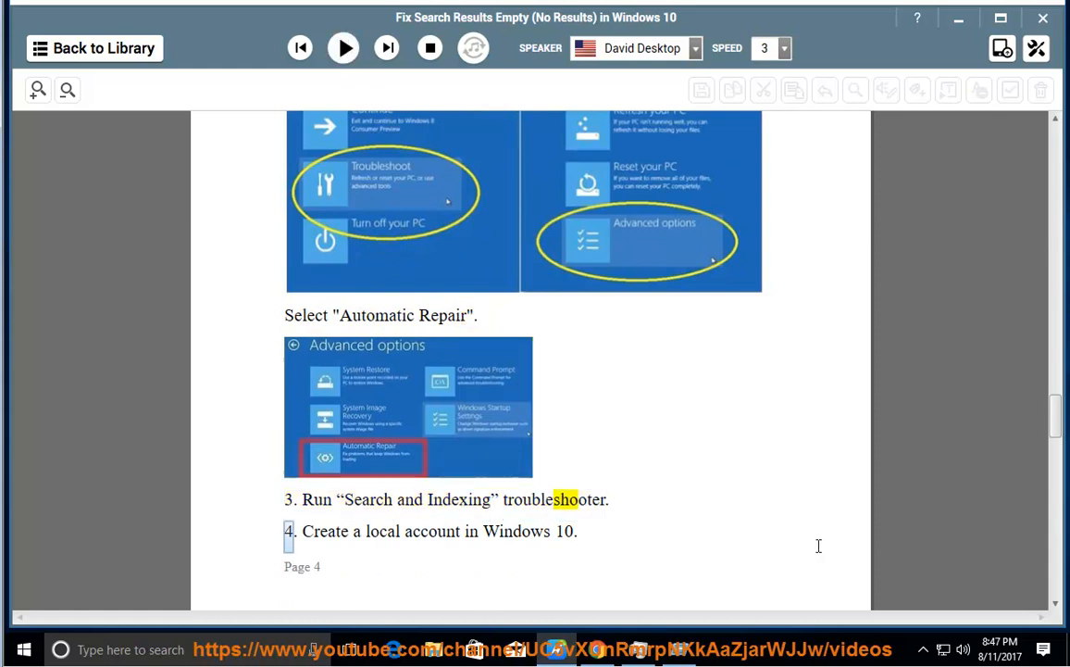
pyautogui.moveTo(707, 479)
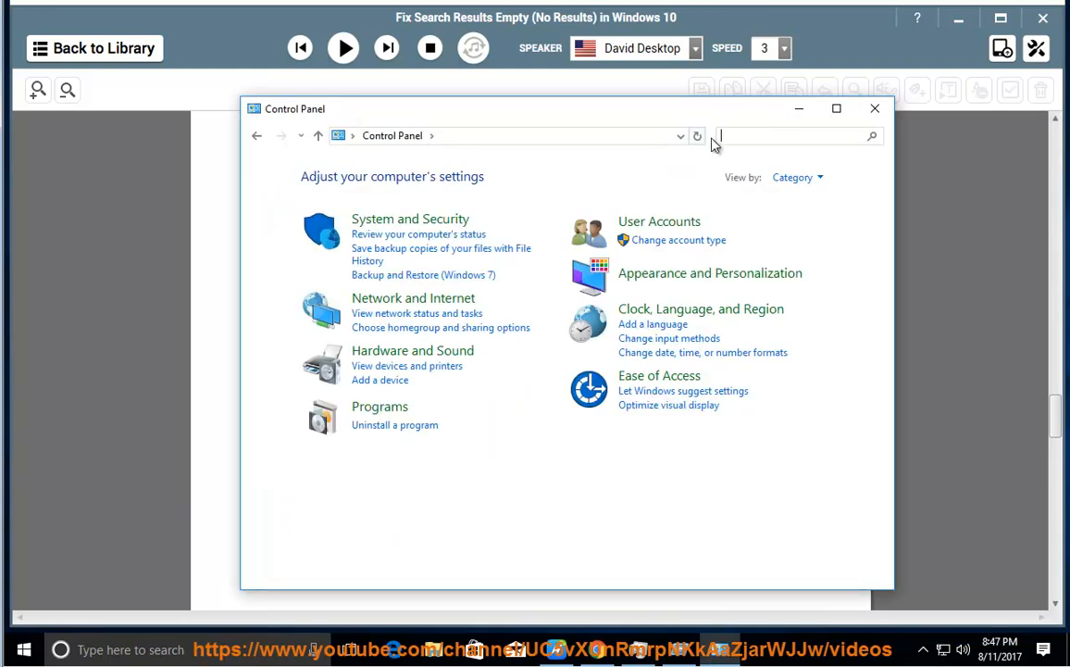
# Search Control Panel for 'tr' and launch the Search and Indexing troubleshooter from Troubleshooting.
pyautogui.write('tr')
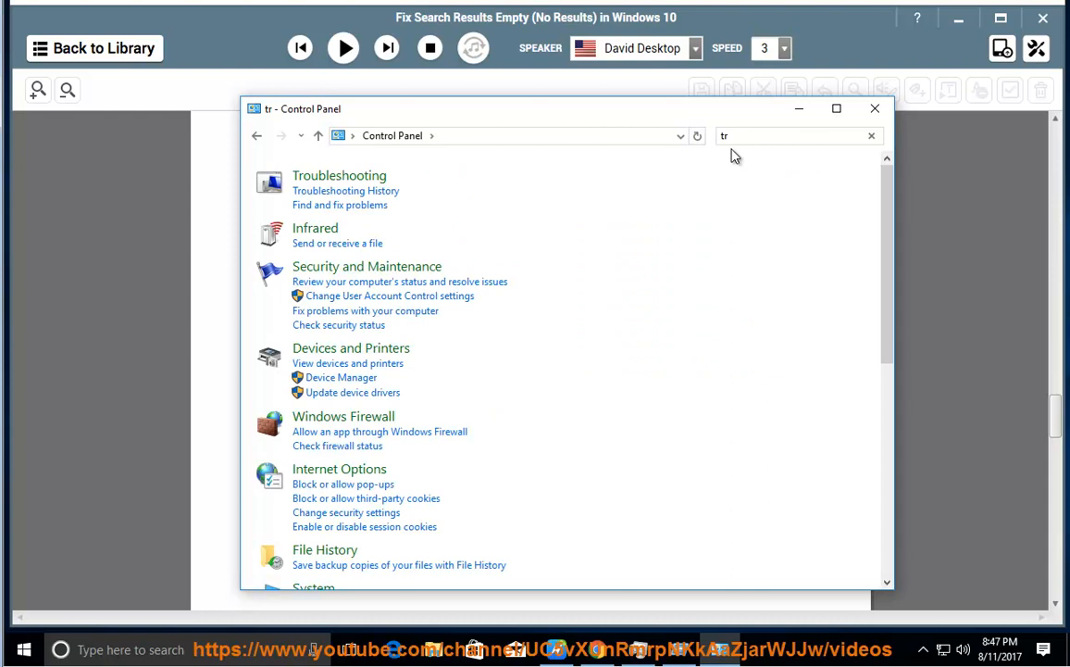
pyautogui.moveTo(371, 185)
pyautogui.write('T')
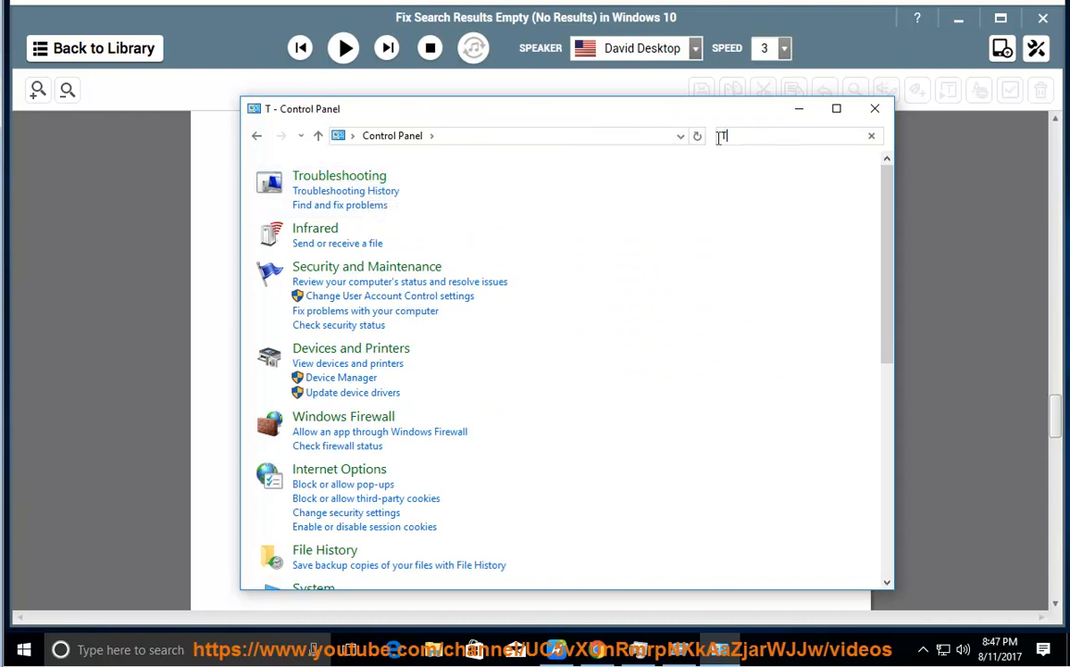
pyautogui.write('R')
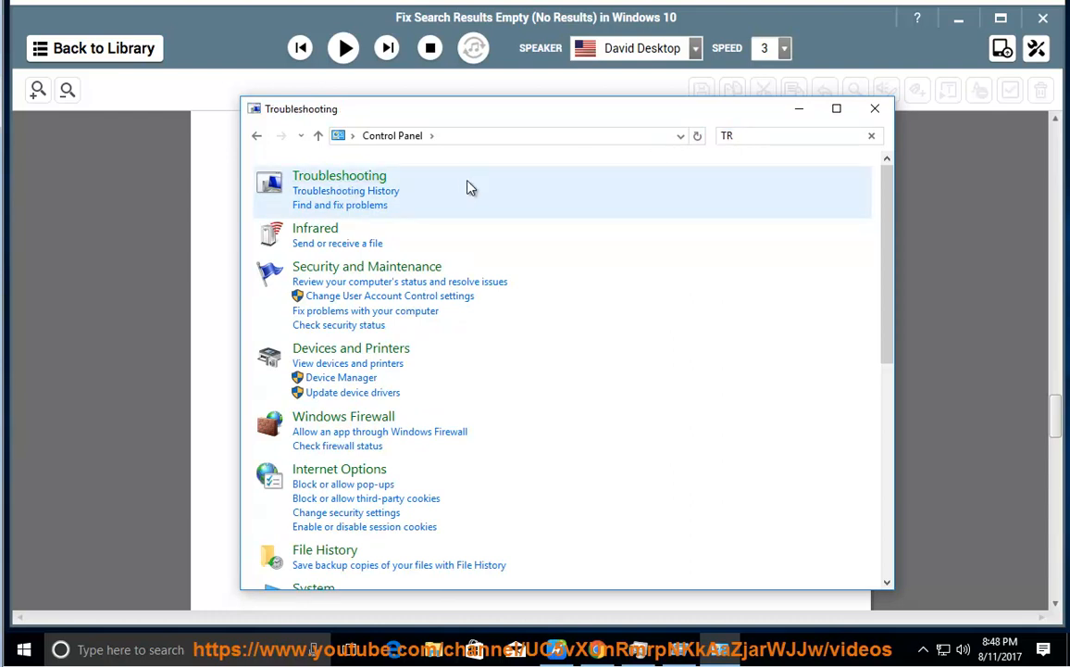
pyautogui.click(339, 175)
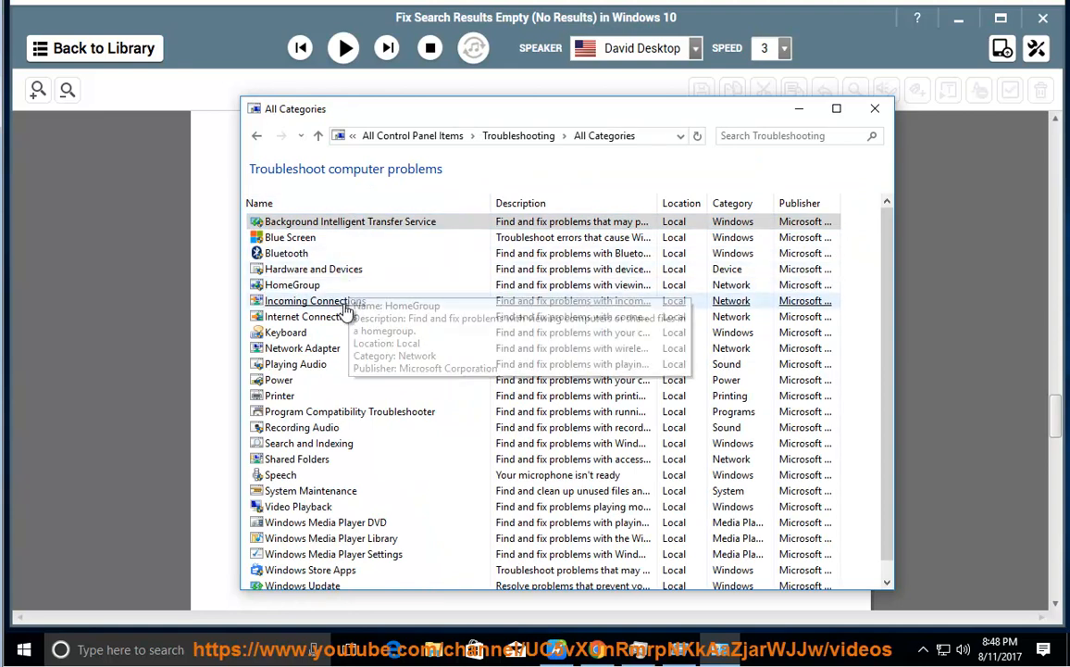
pyautogui.moveTo(334, 335)
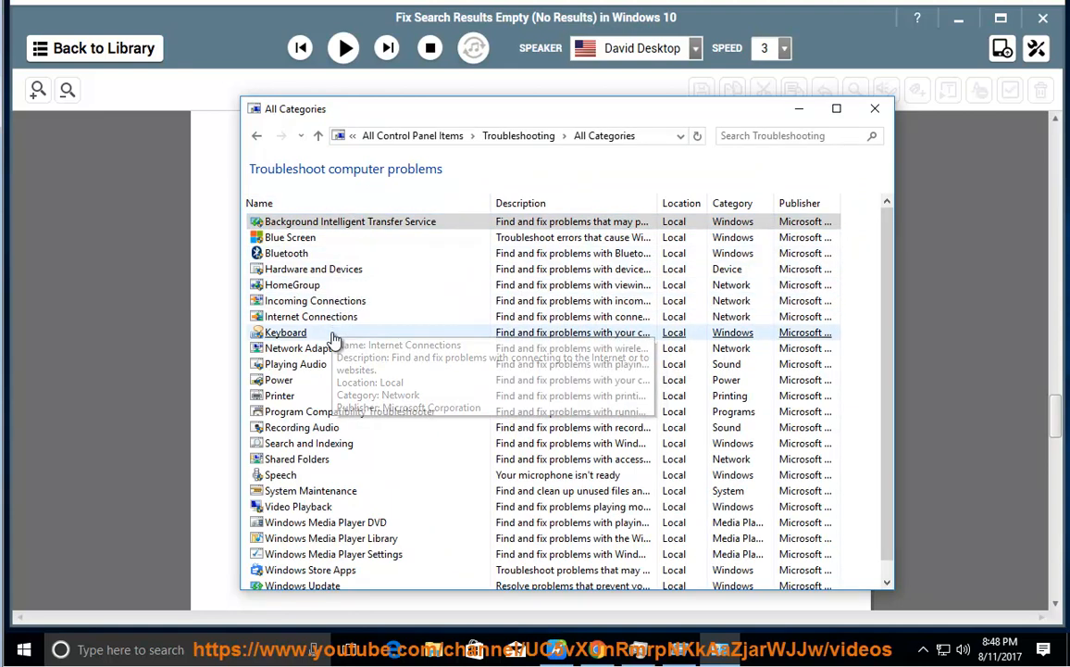
pyautogui.moveTo(297, 458)
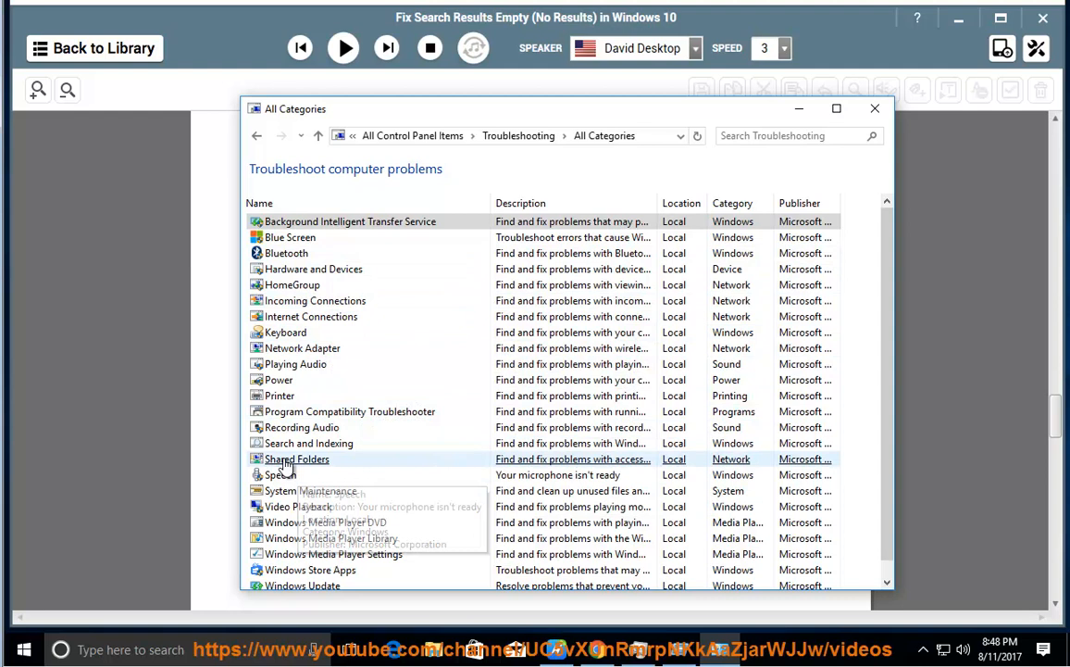
pyautogui.doubleClick(308, 443)
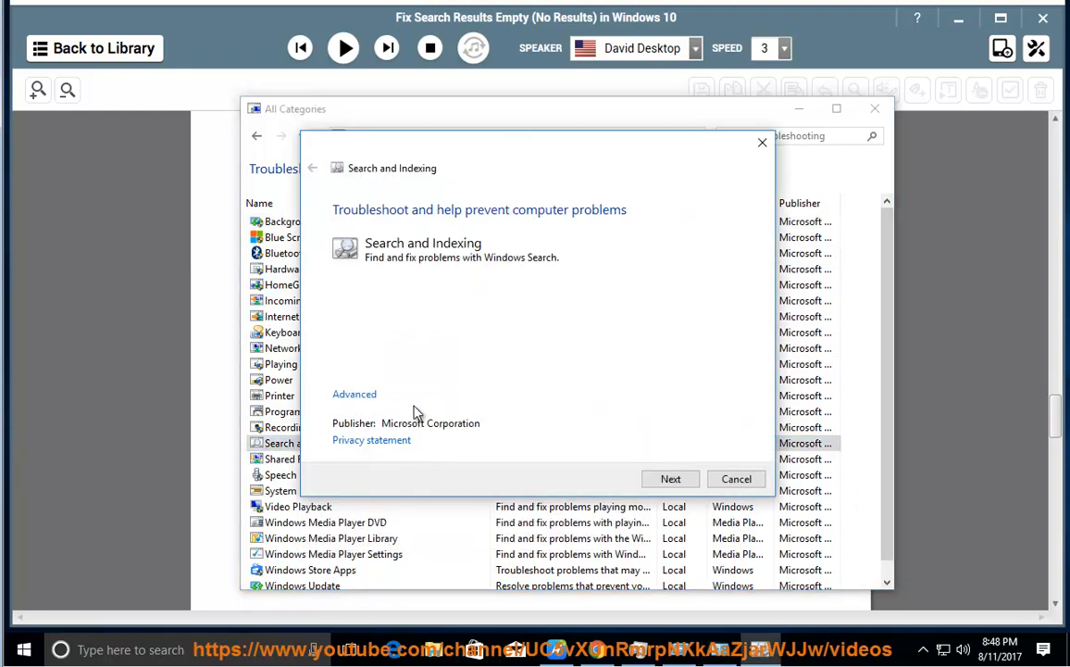
pyautogui.moveTo(670, 478)
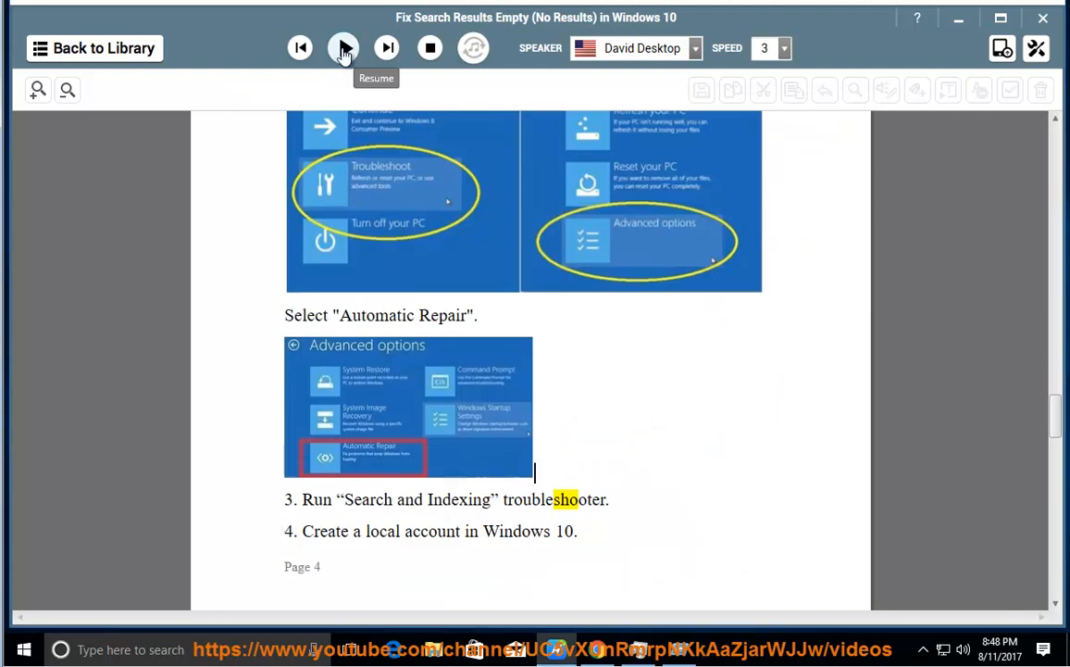
# Resume read-aloud past item 4 on local accounts into item 5 on search prefixes.
pyautogui.click(342, 48)
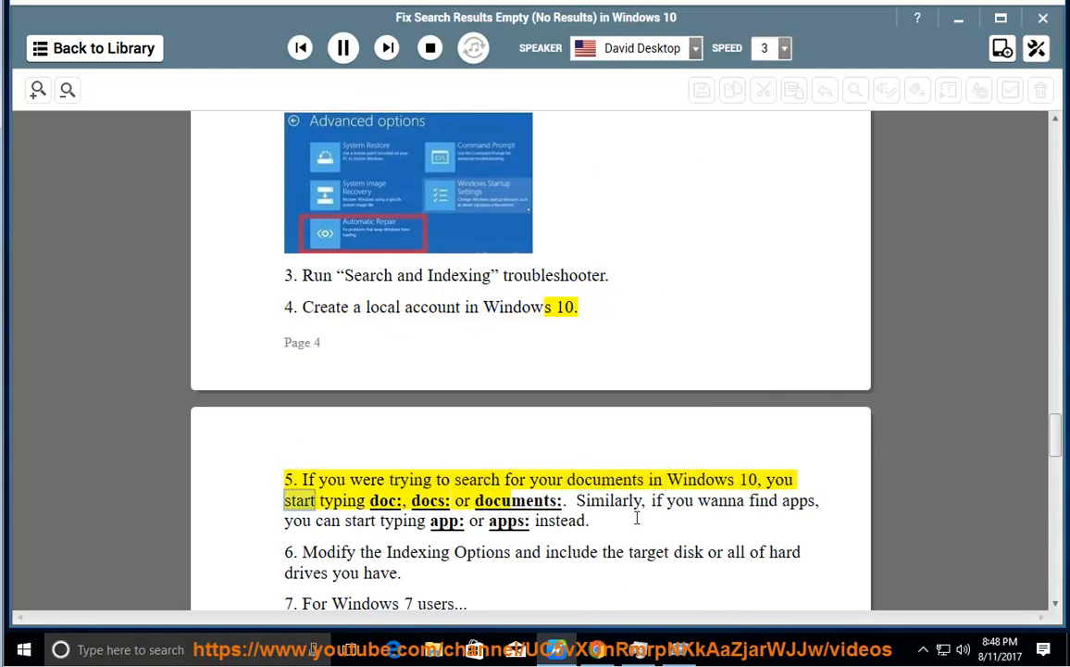
pyautogui.click(130, 649)
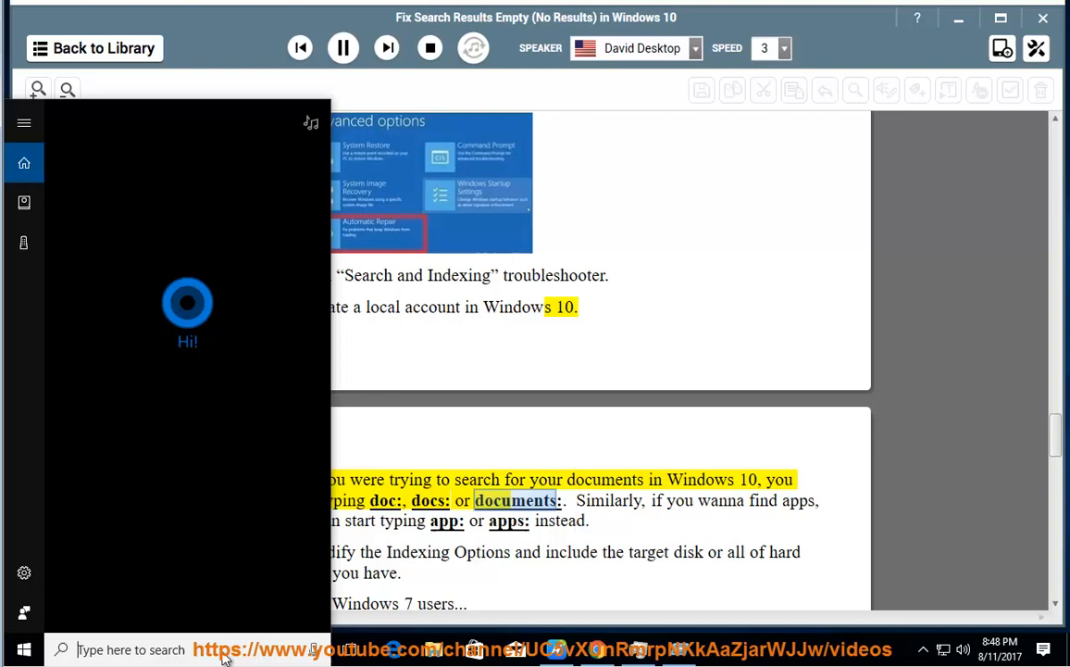
pyautogui.write('DOCS')
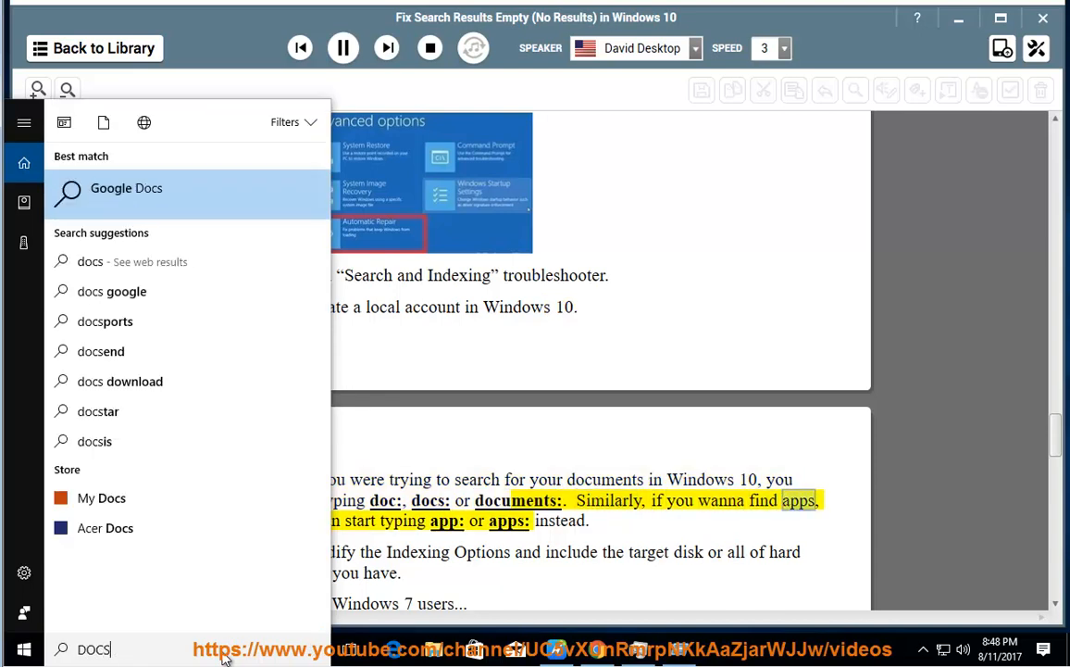
pyautogui.click(104, 122)
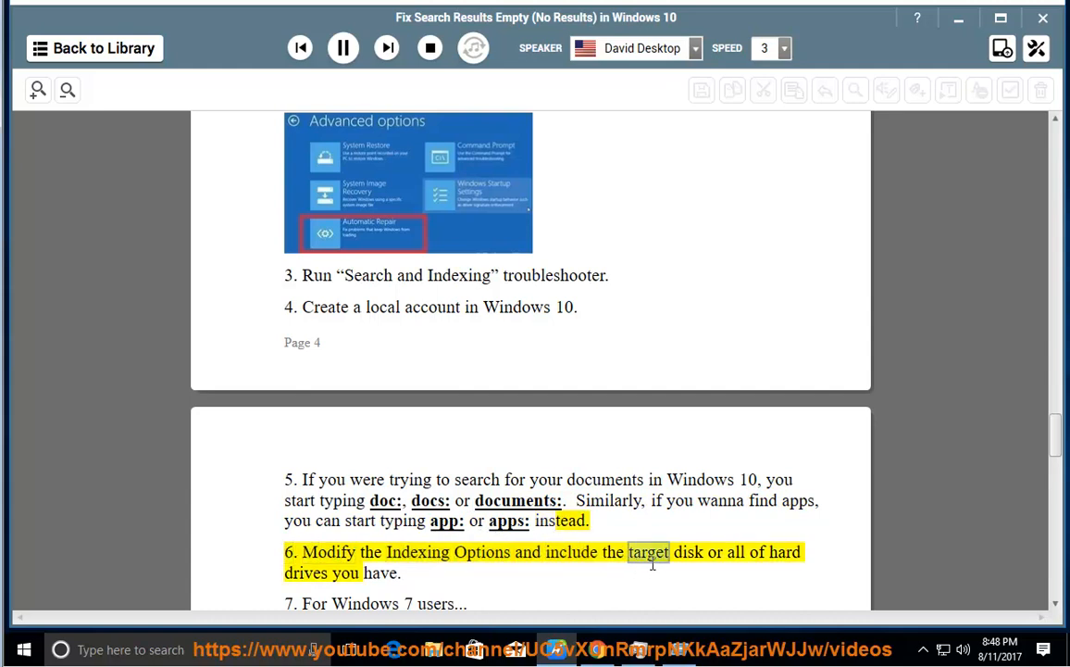
# Scroll through the registry hack steps as they are read, selecting a word in the registry path.
pyautogui.scroll(-3)
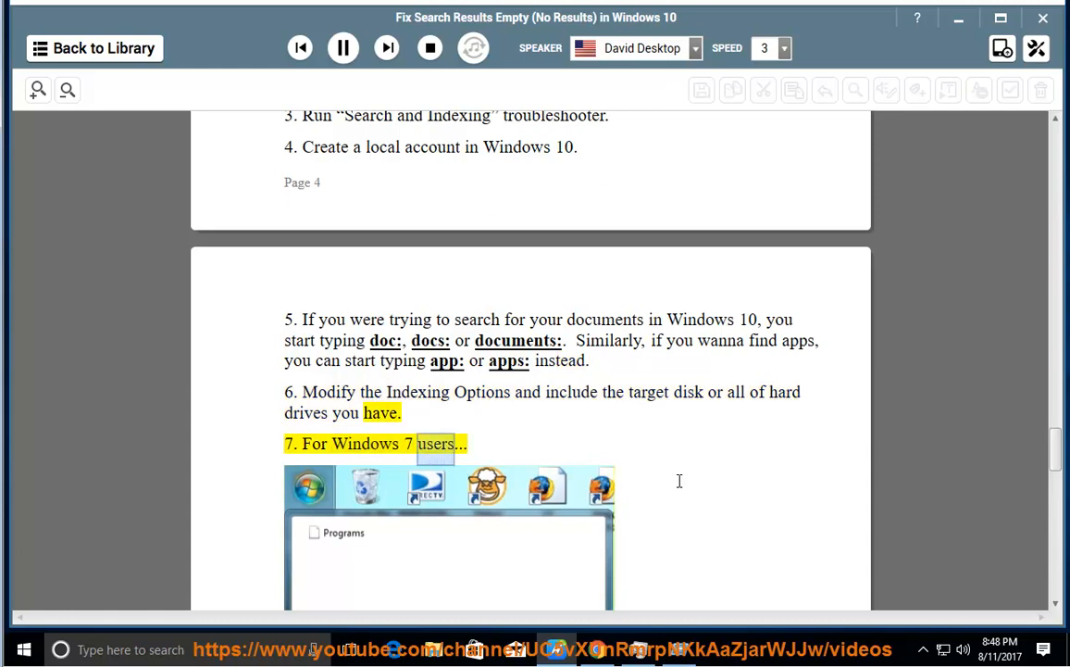
pyautogui.scroll(-3)
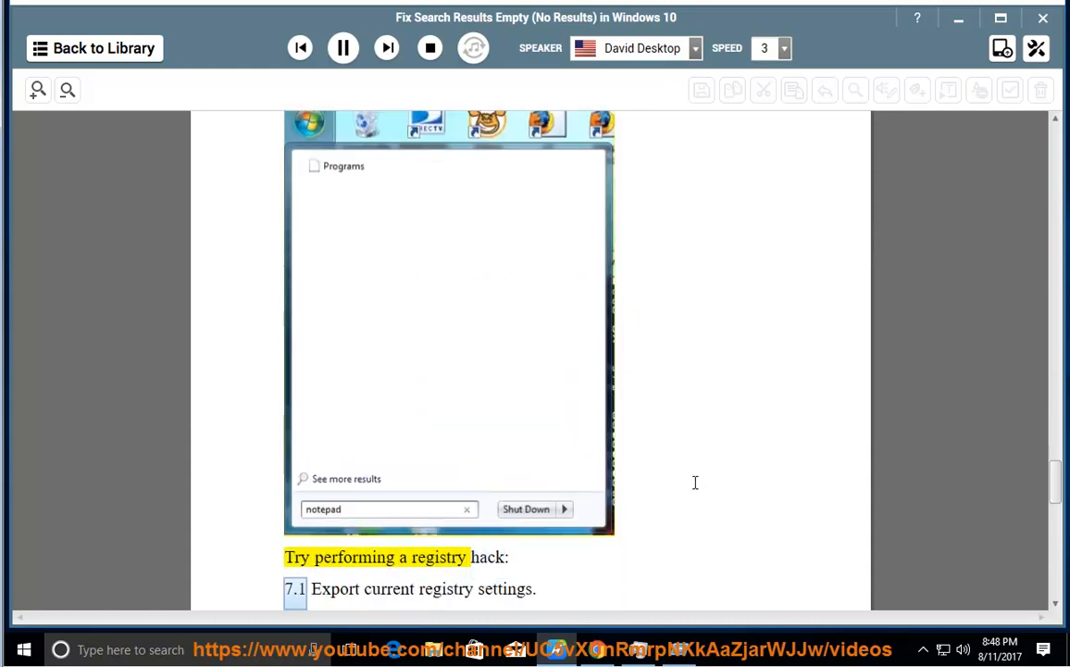
pyautogui.scroll(-3)
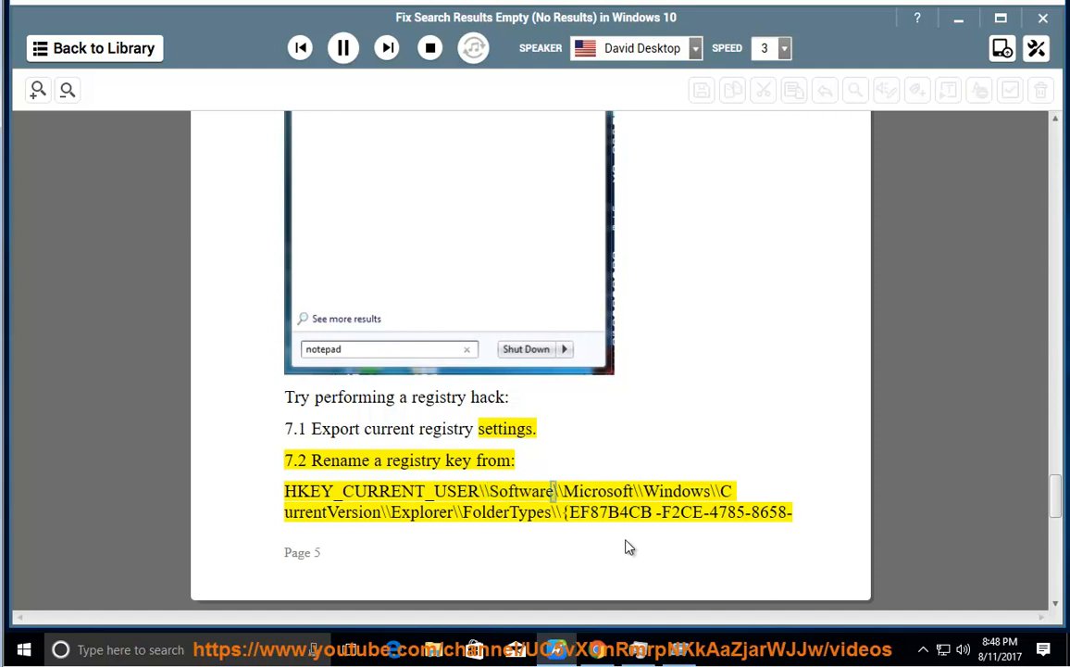
pyautogui.moveTo(634, 523)
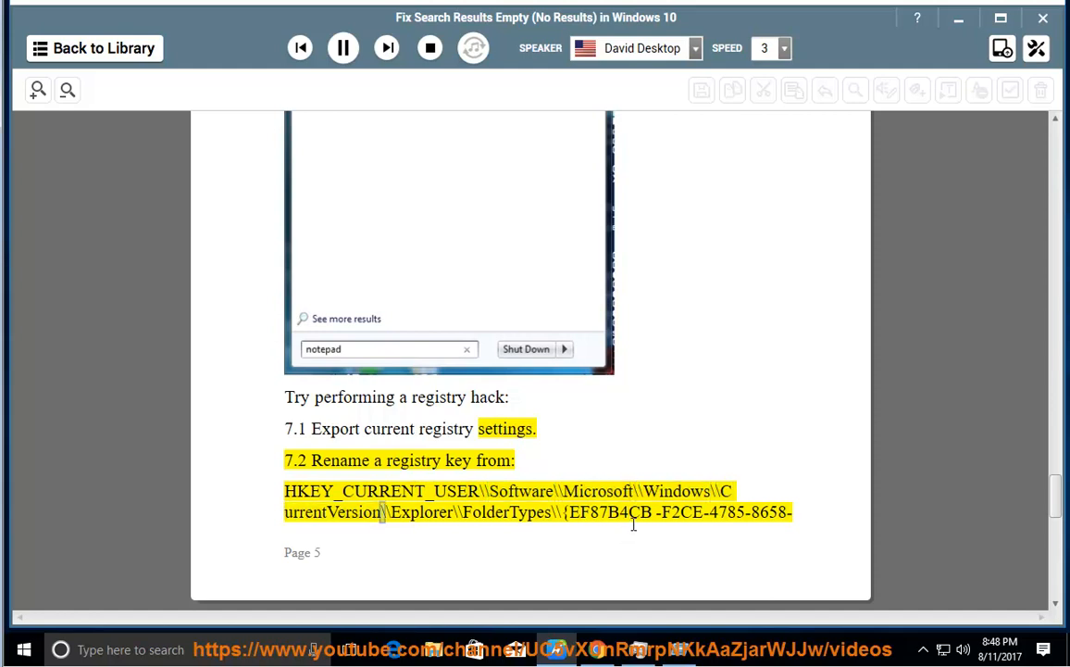
pyautogui.doubleClick(503, 512)
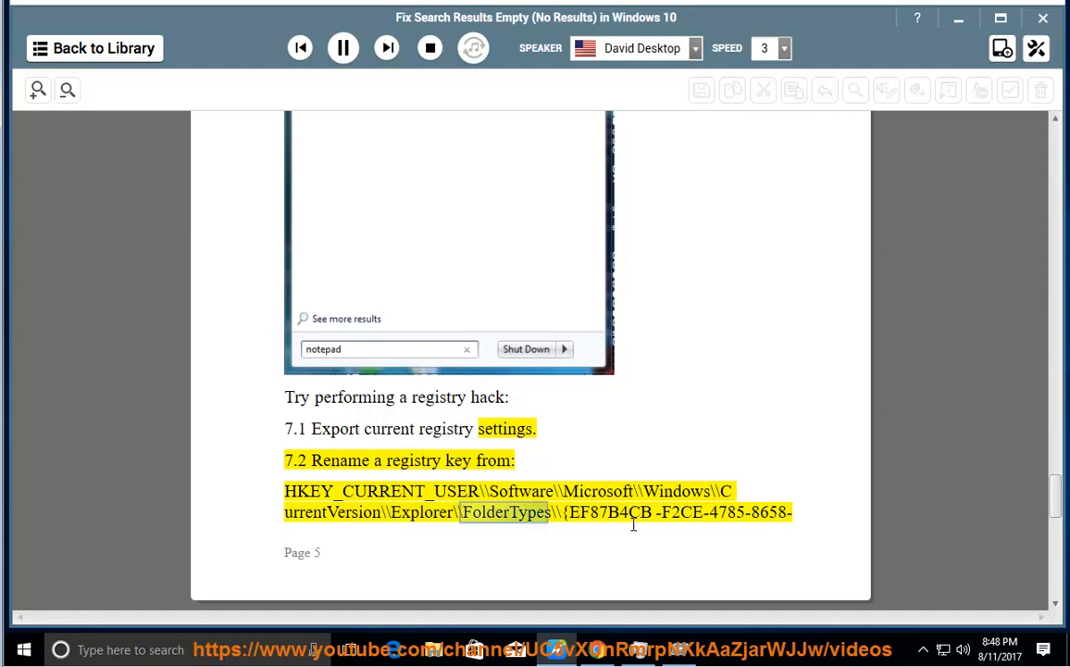
pyautogui.scroll(-3)
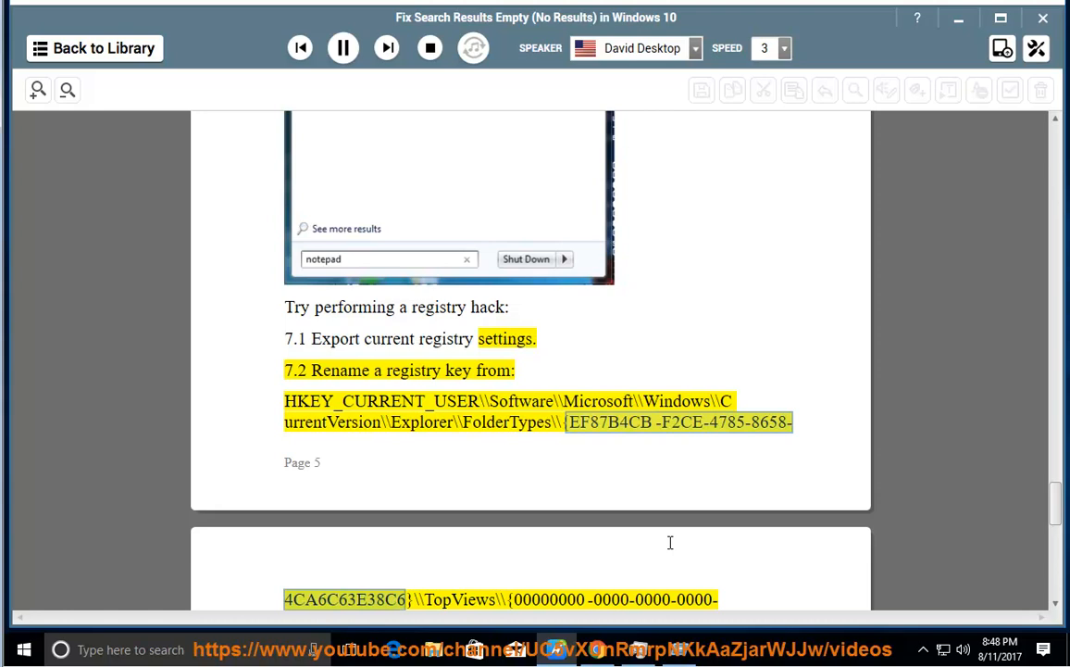
pyautogui.scroll(-3)
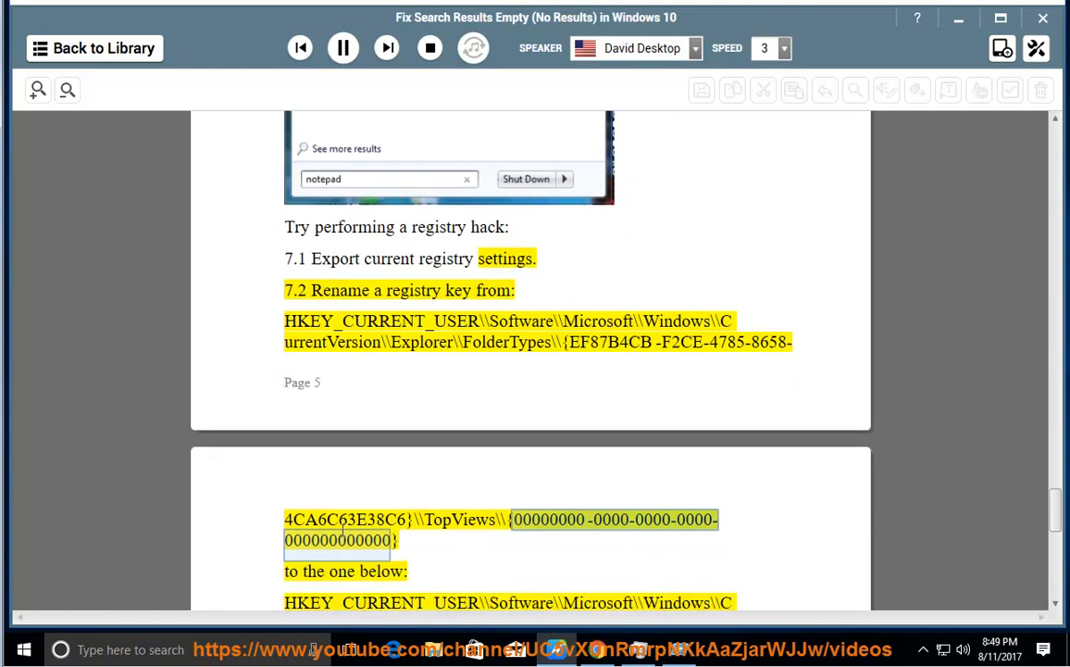
pyautogui.moveTo(424, 565)
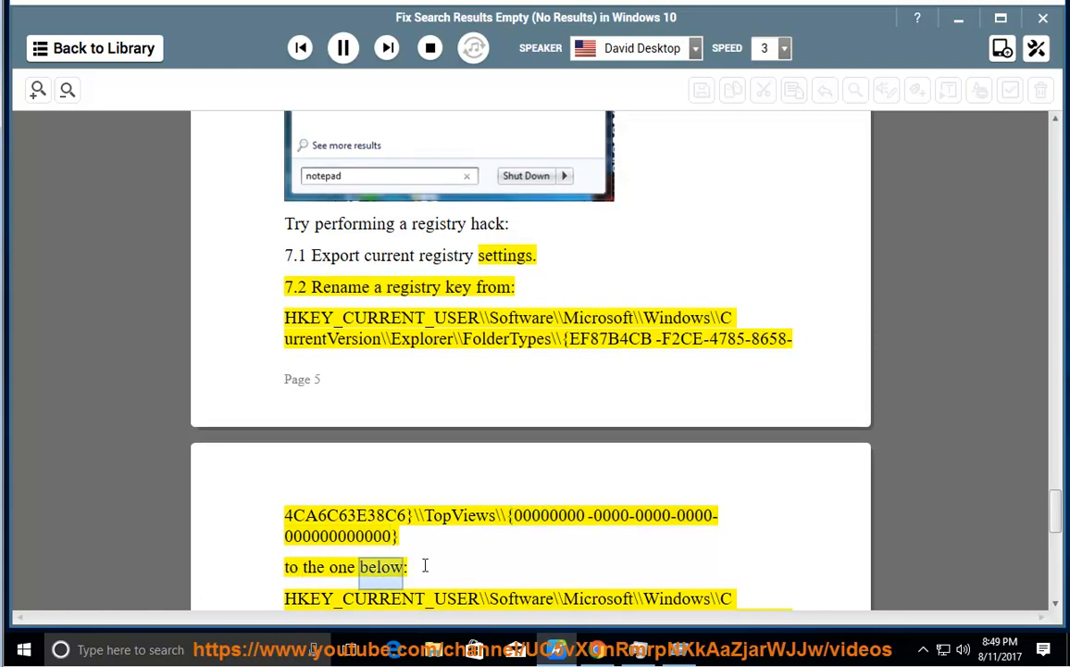
pyautogui.scroll(-3)
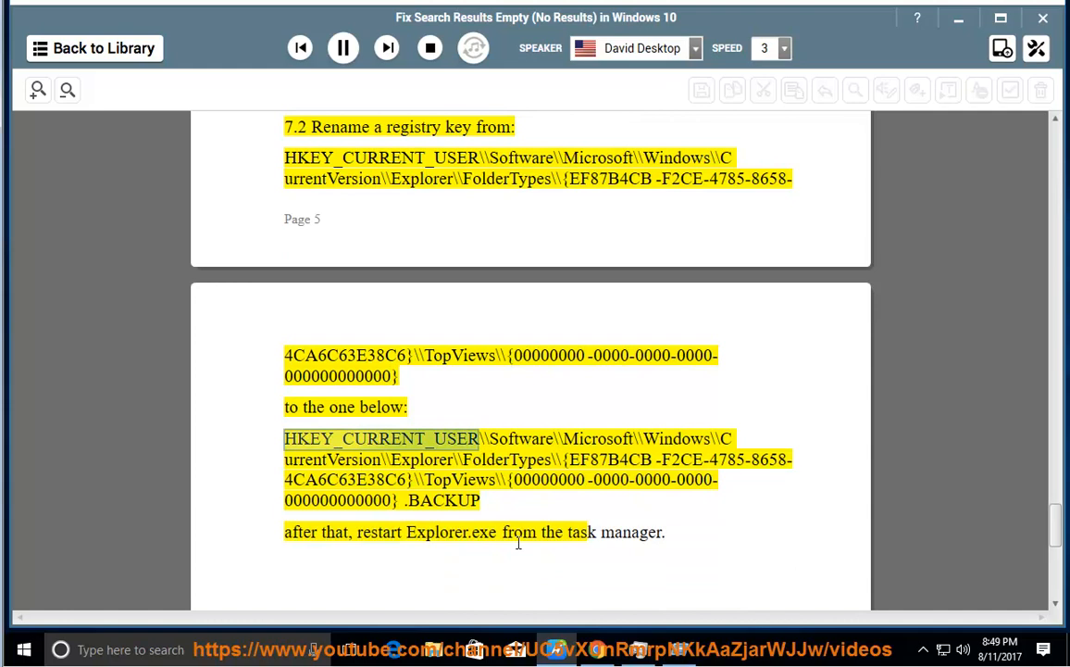